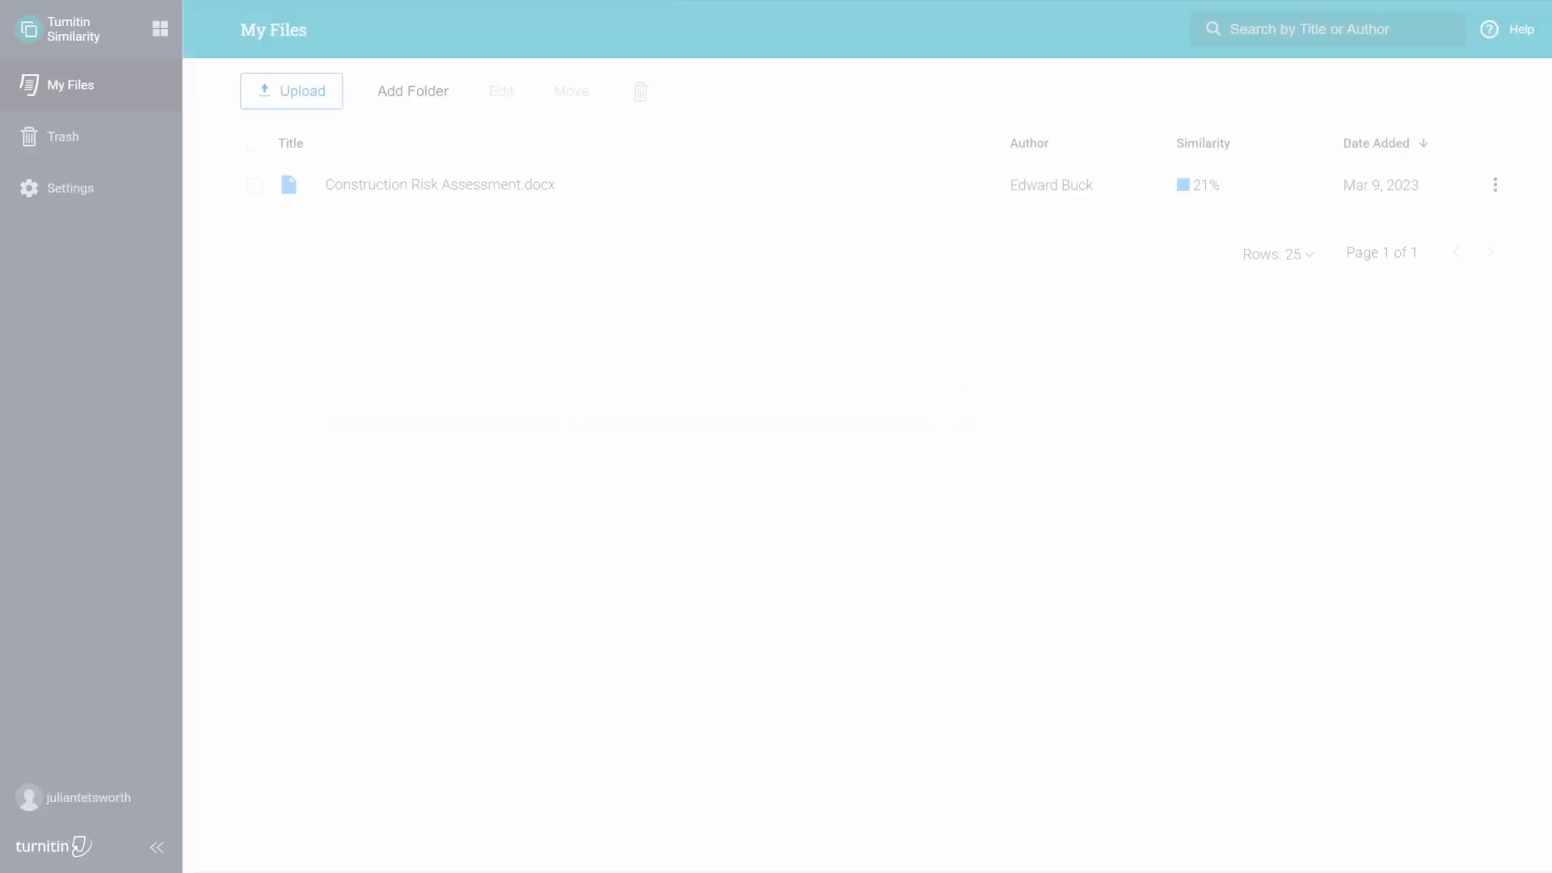
Scroll to the Turnitin integration settings and run a first connection test
left_click(440, 184)
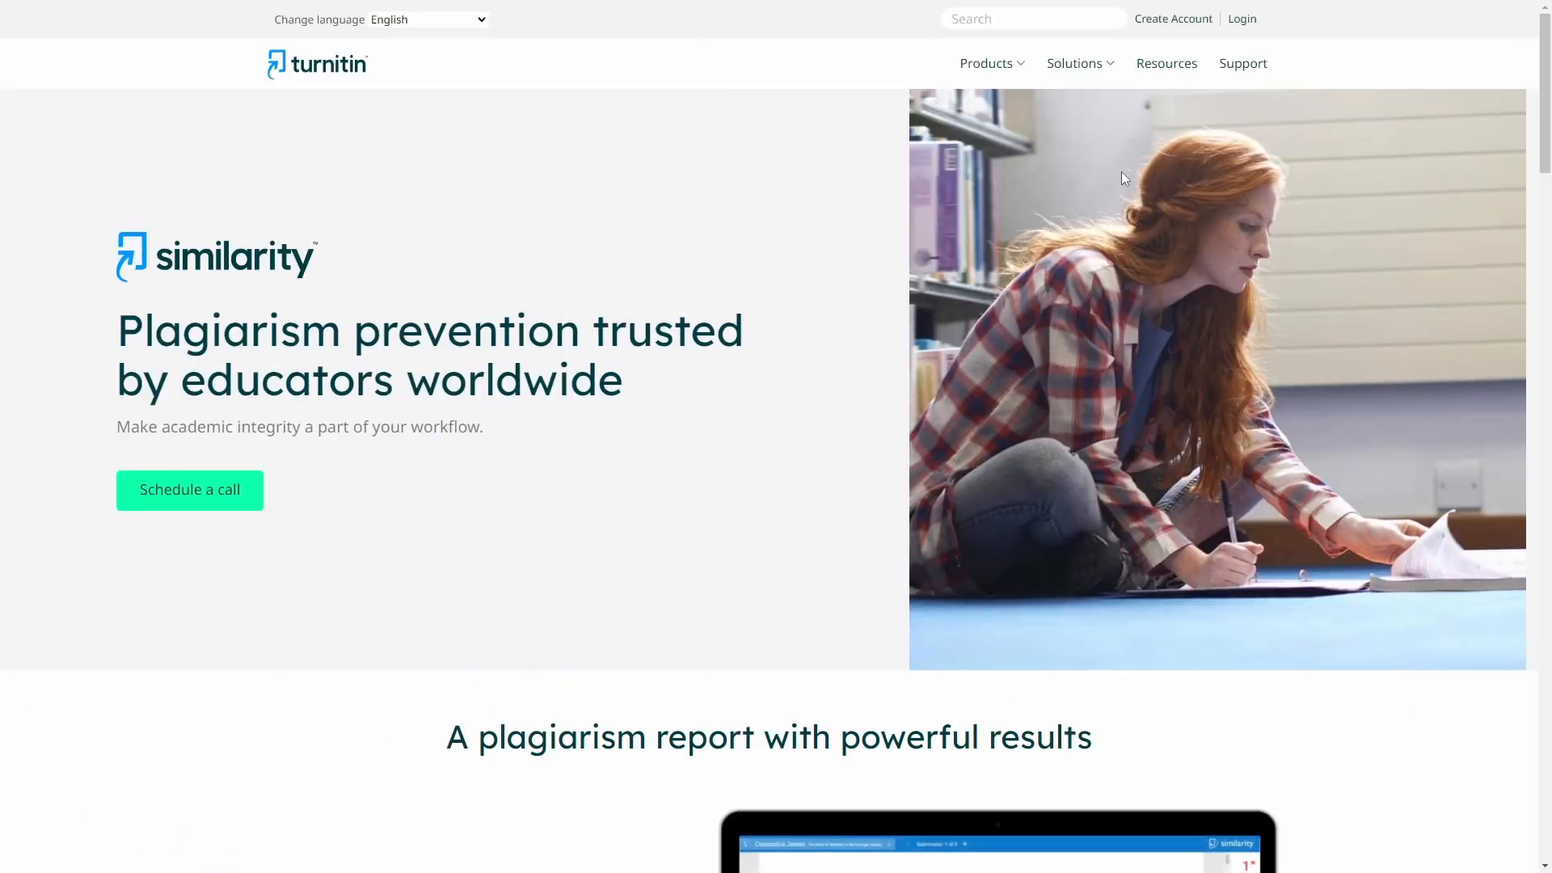
scroll("down", 3)
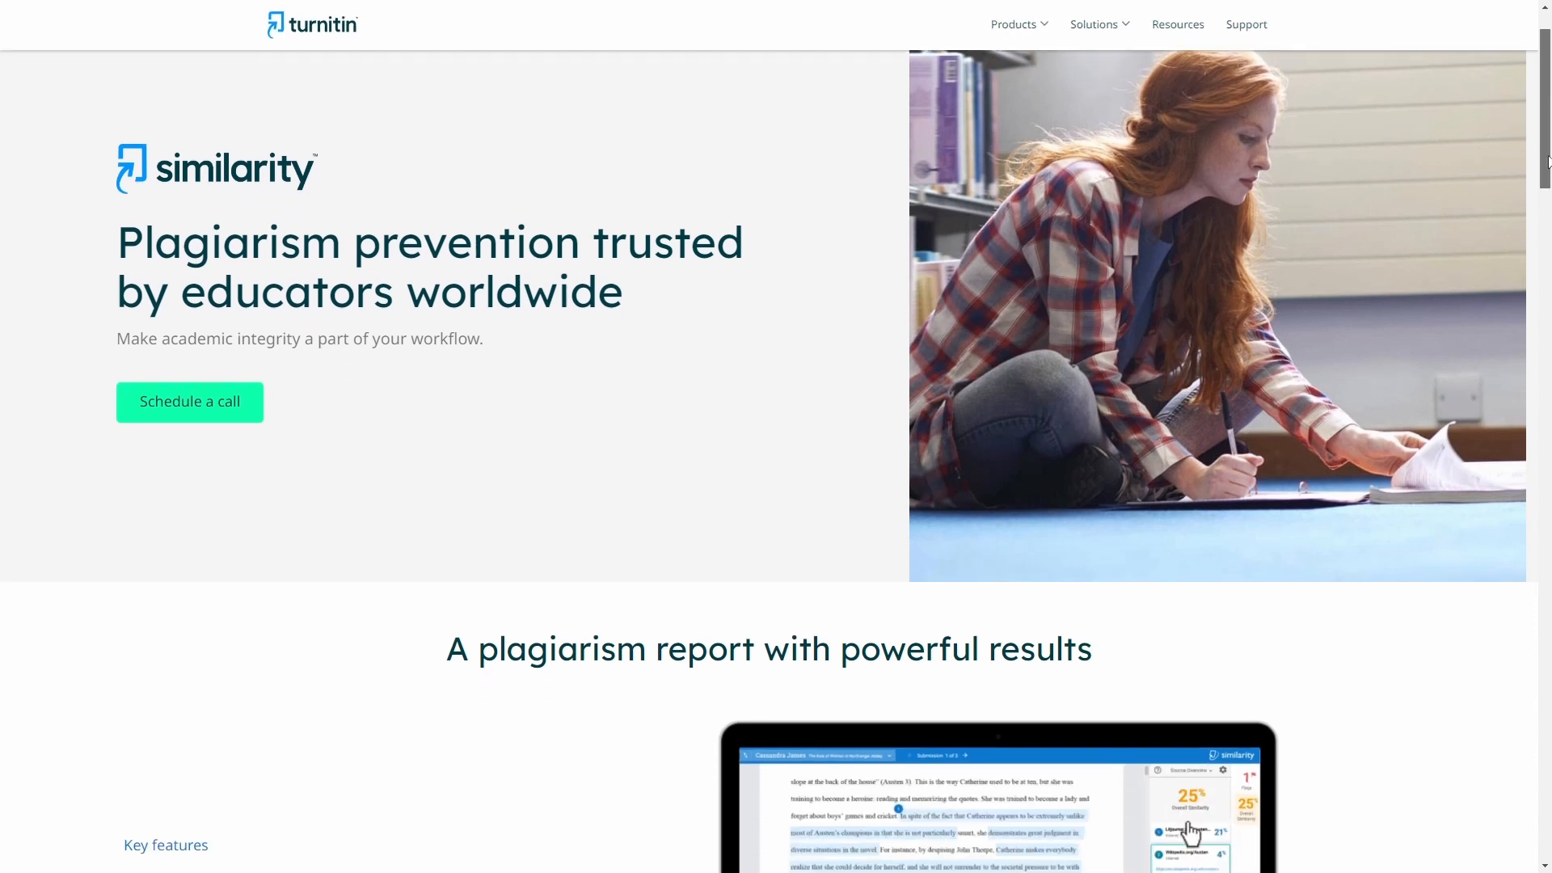
scroll("down", 3)
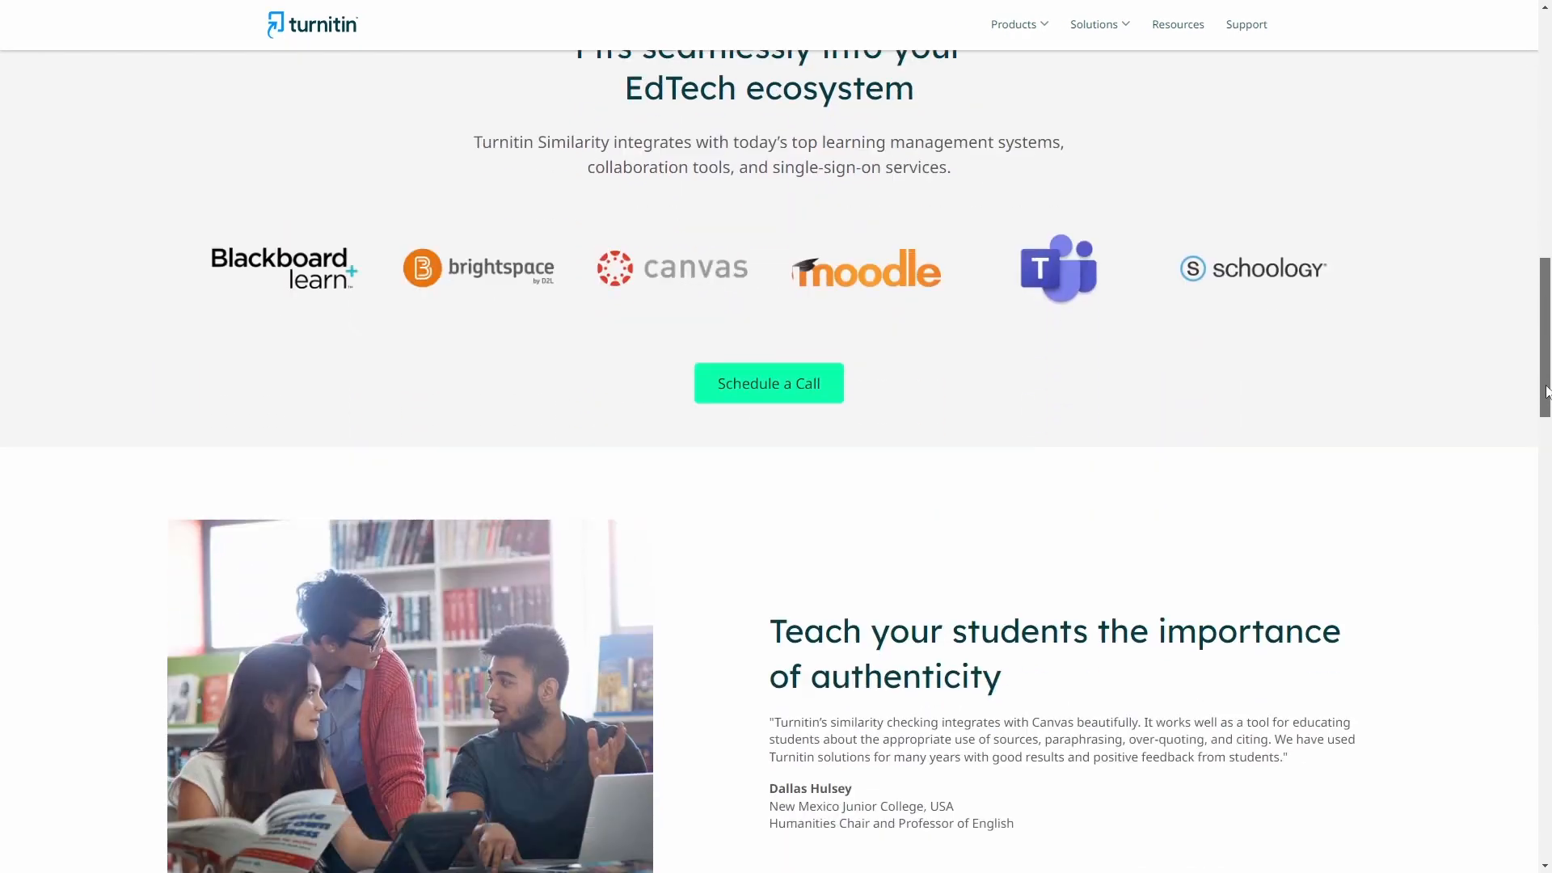
scroll("down", 3)
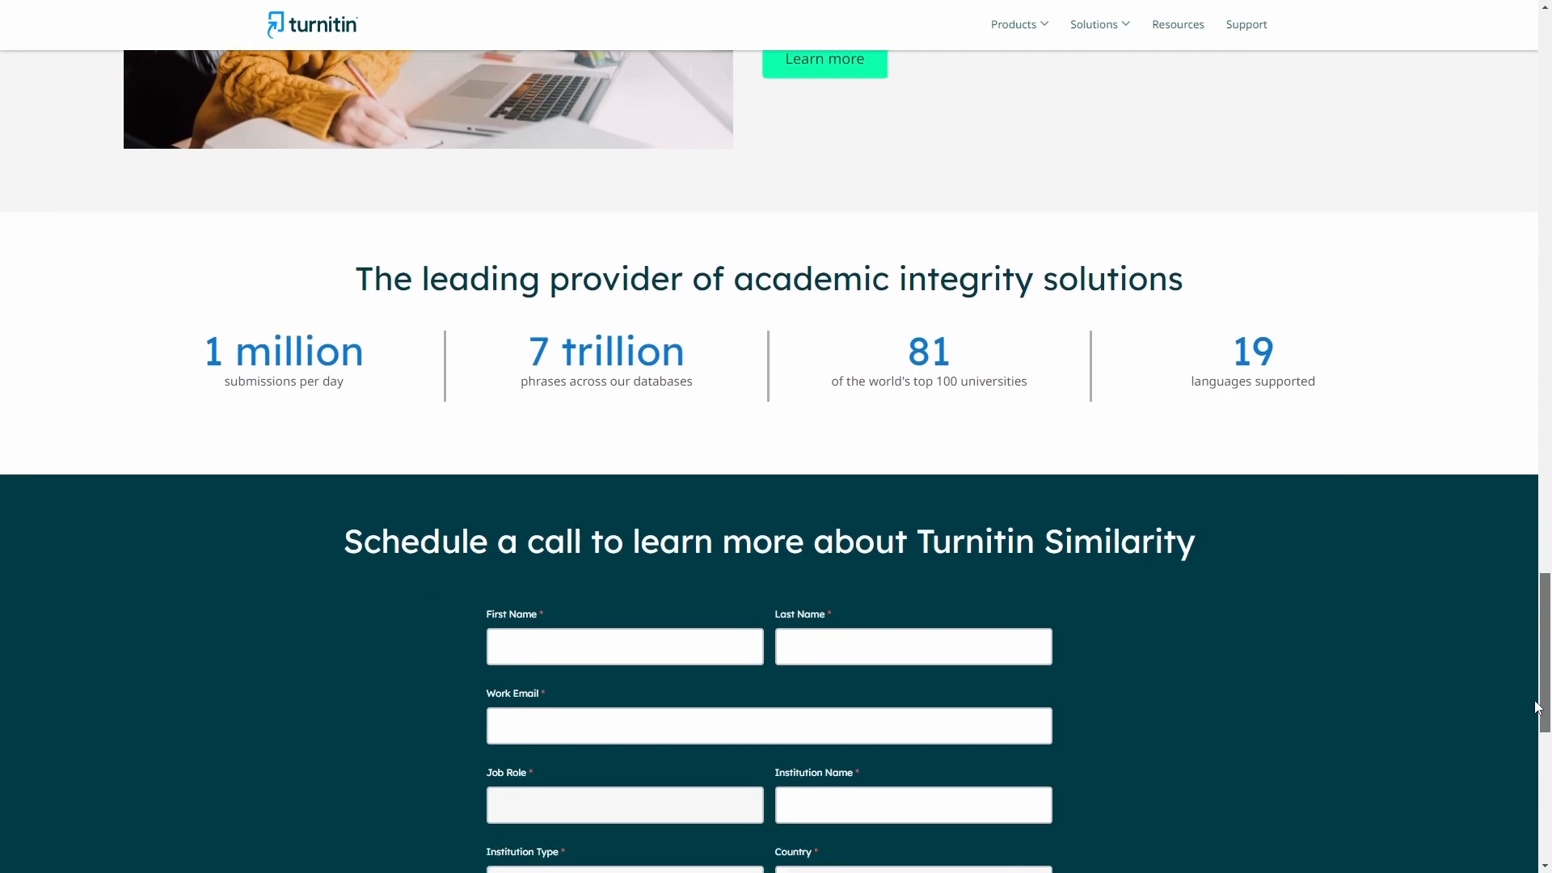
scroll("down", 3)
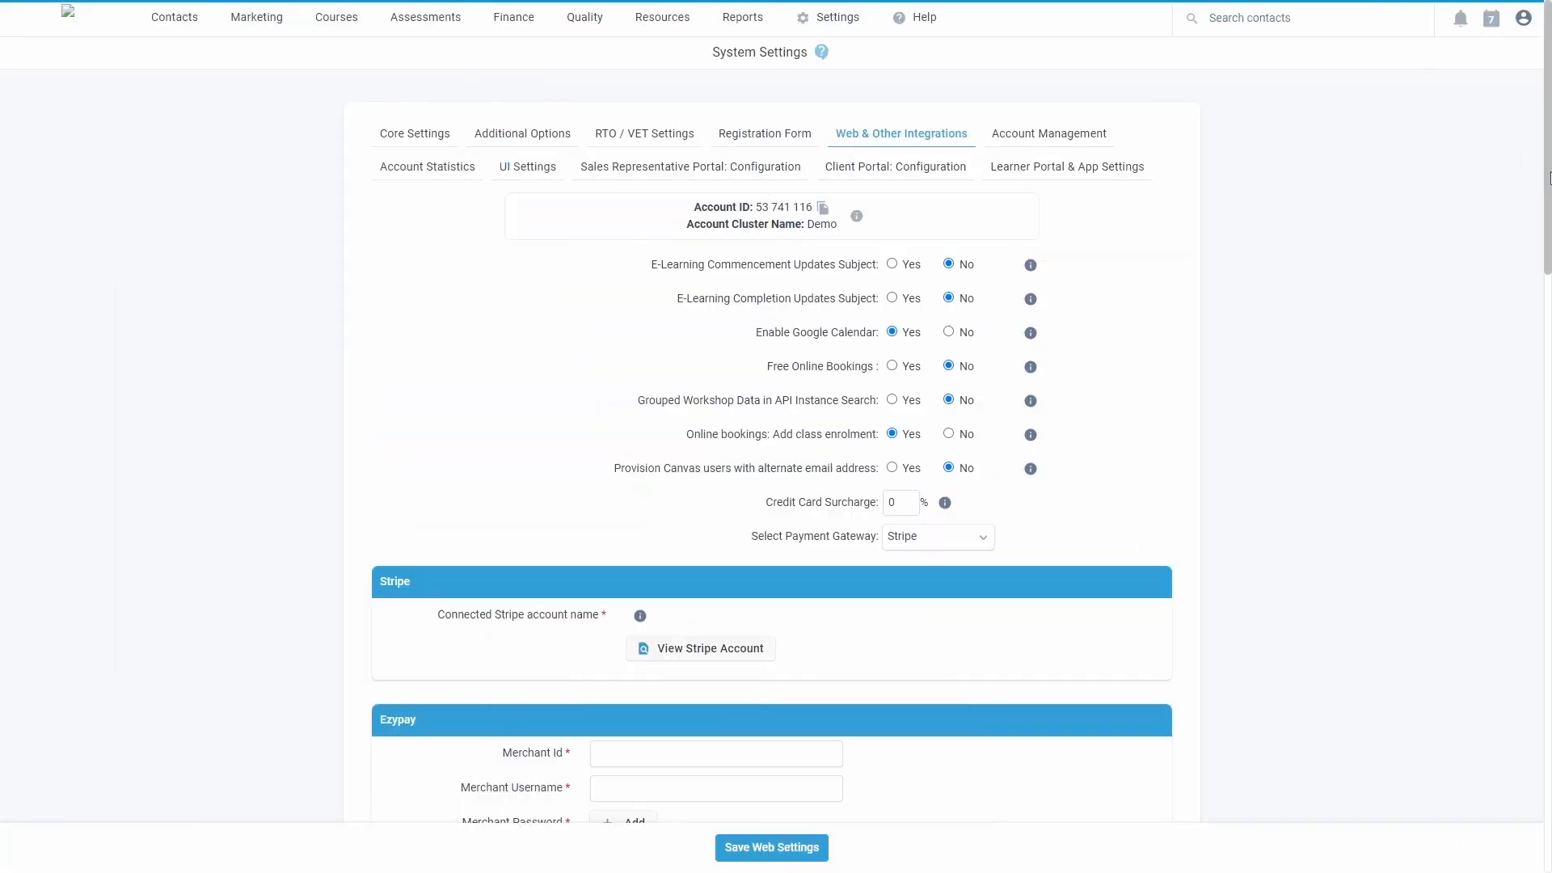
scroll("down", 3)
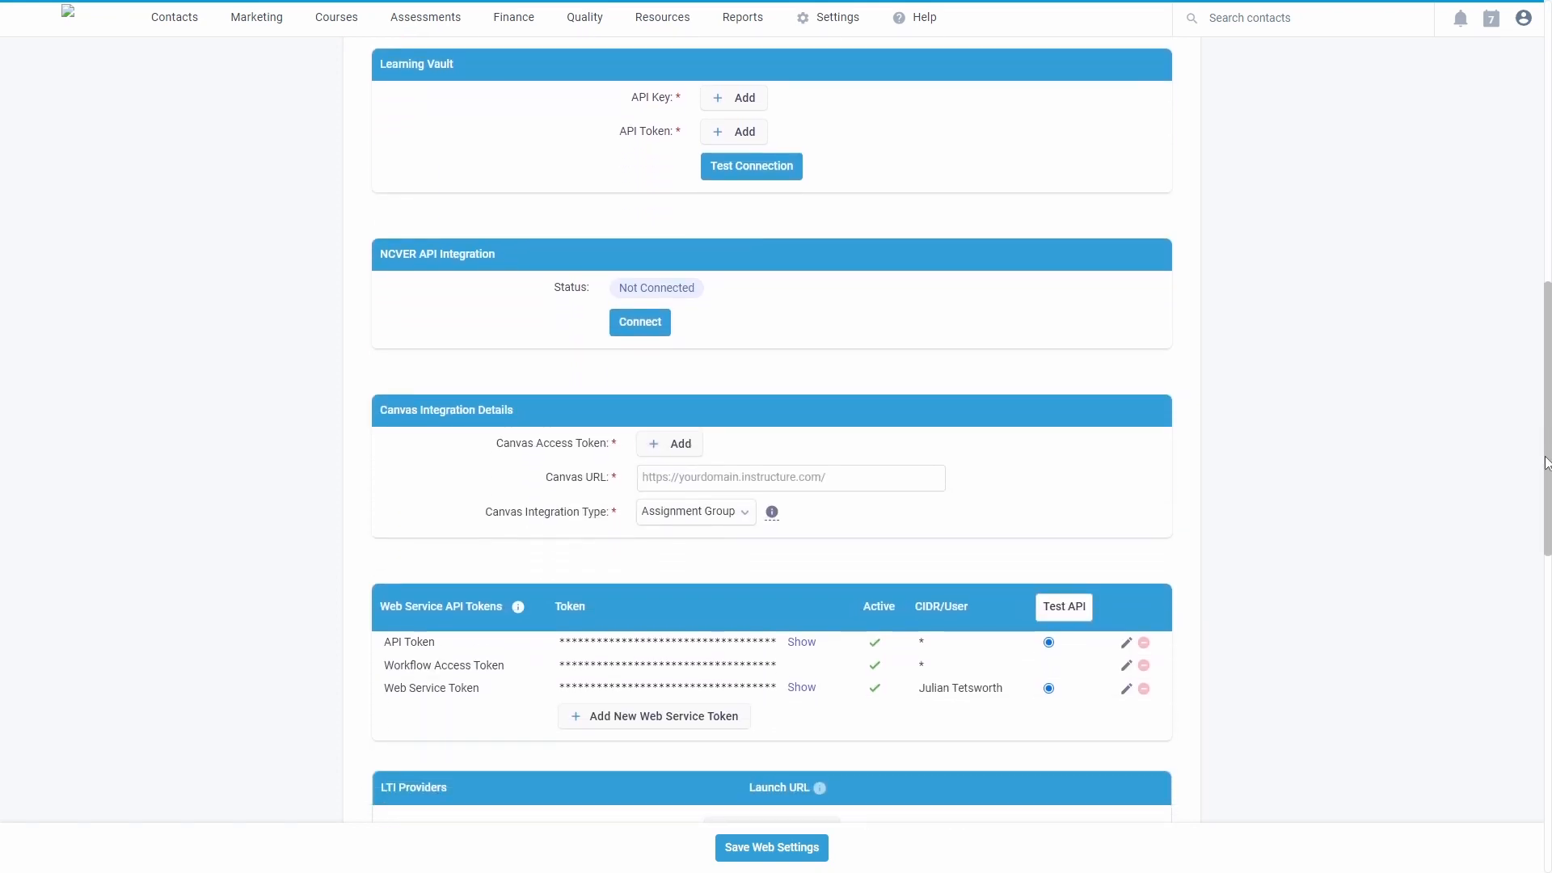
scroll("down", 3)
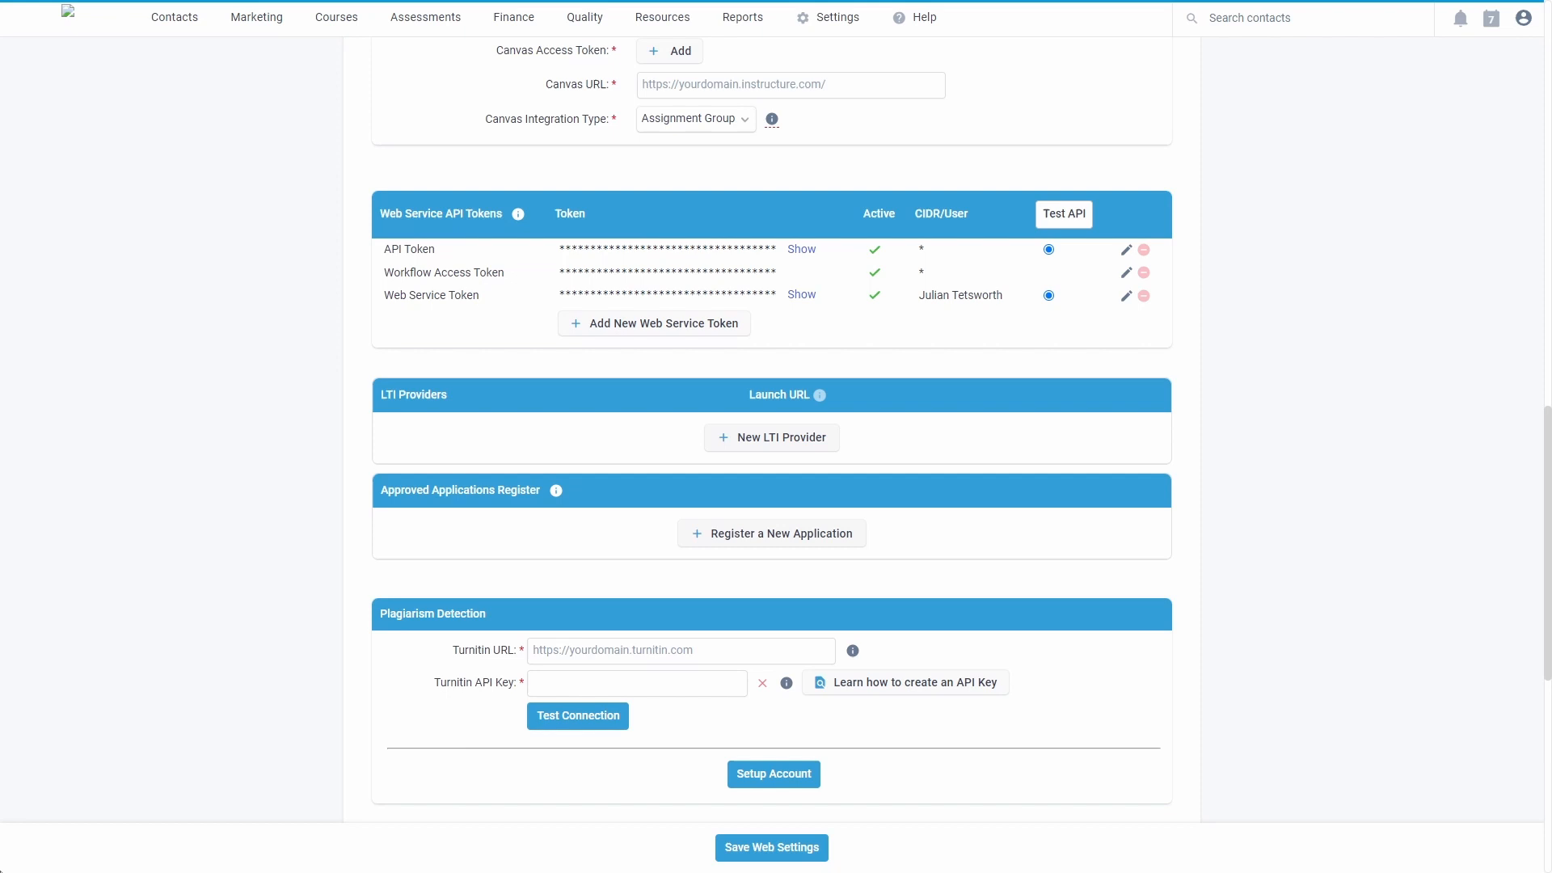
mouse_move(505, 636)
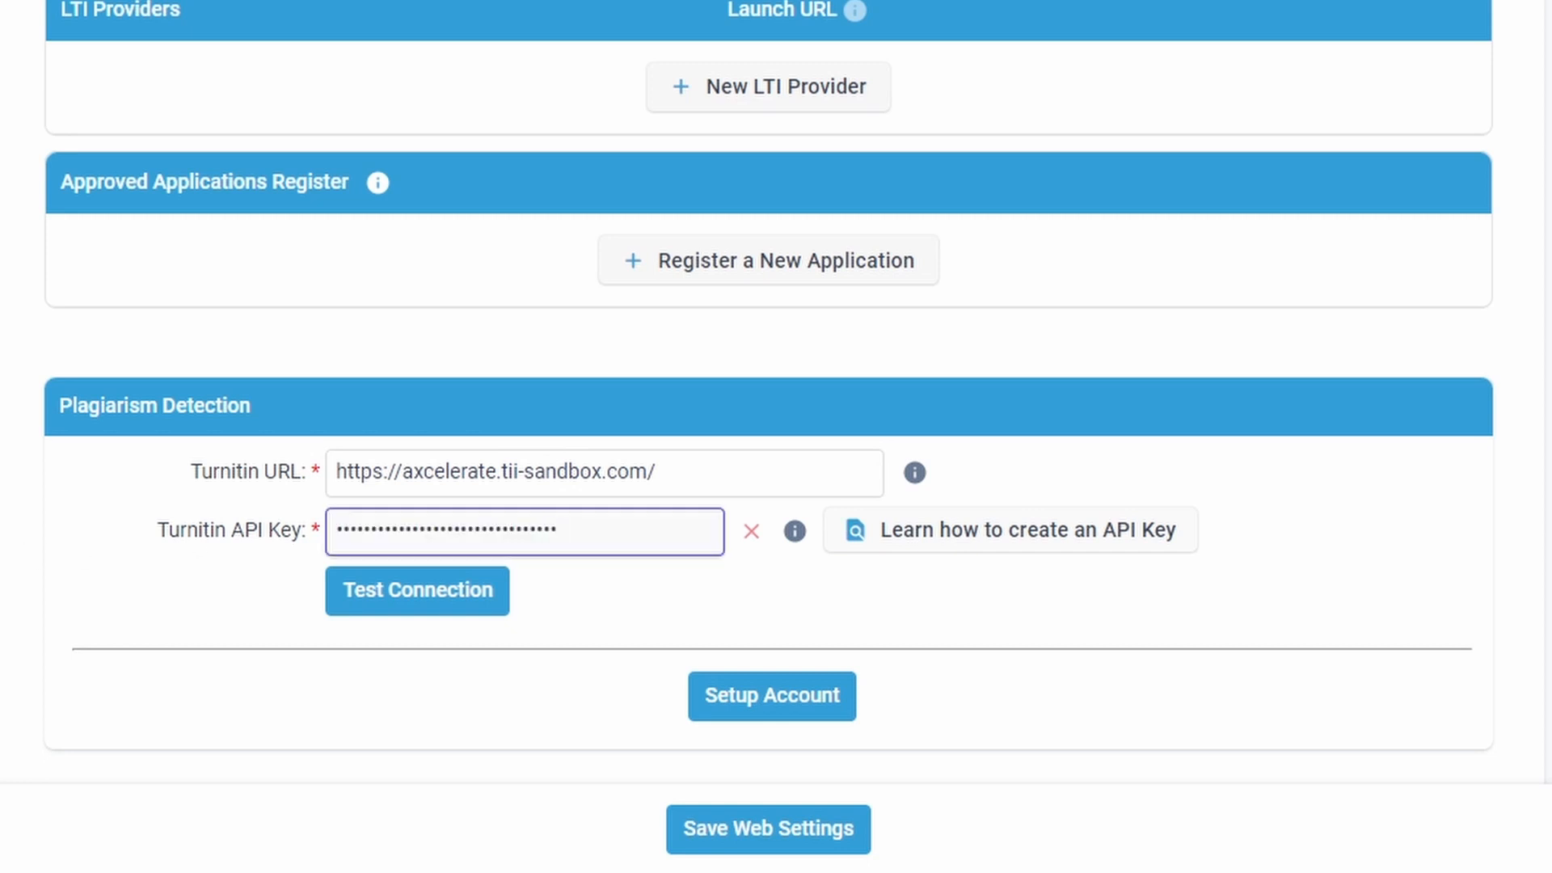
left_click(415, 590)
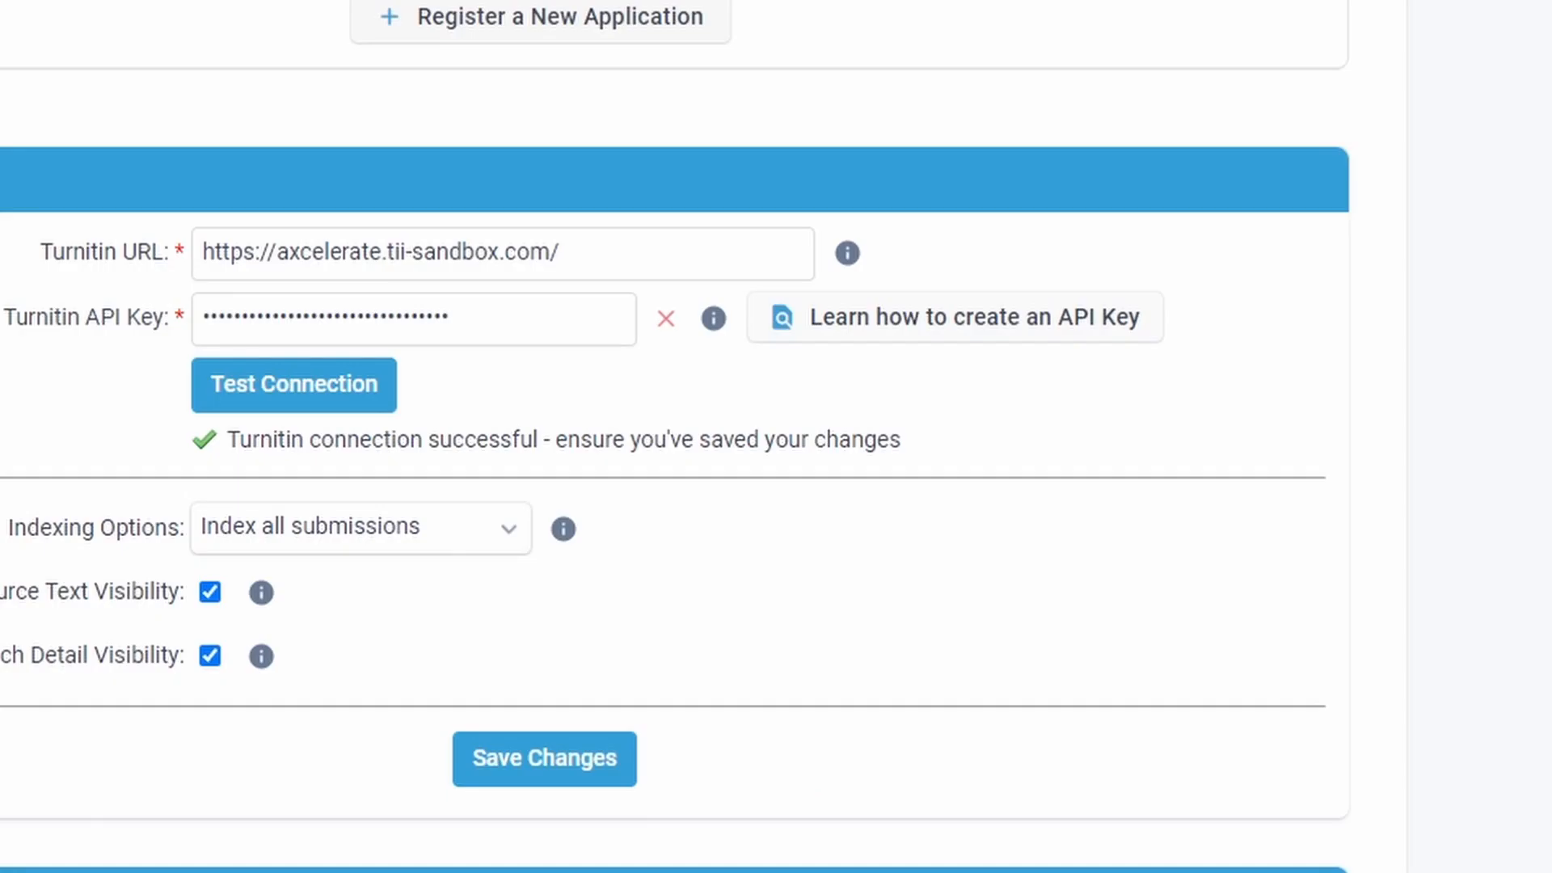
mouse_move(1045, 336)
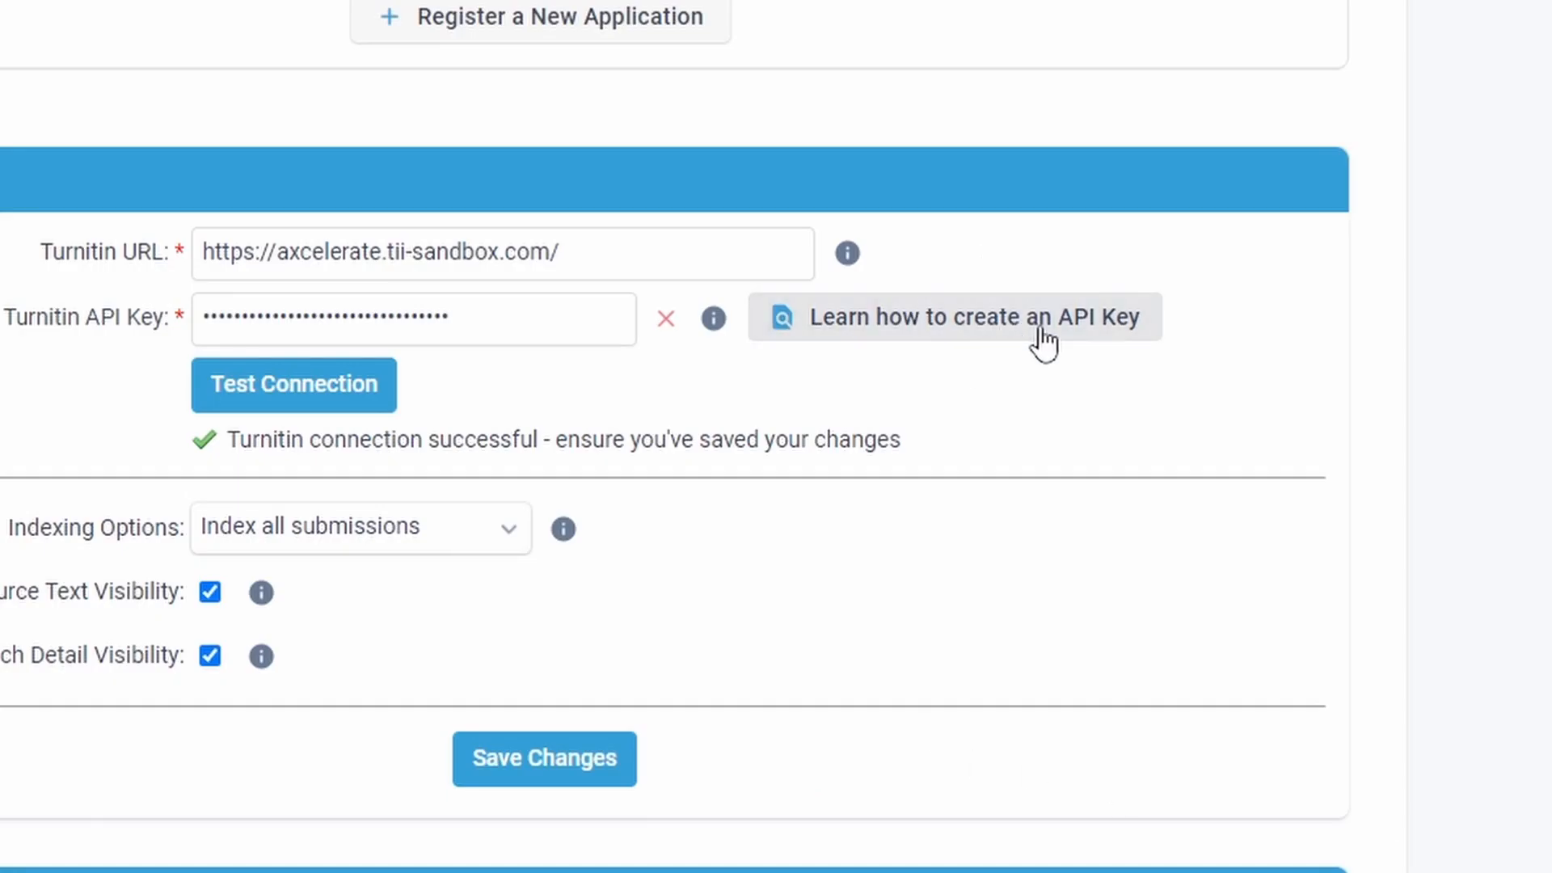
Check the Turnitin API key guidance and retest the connection until it succeeds
left_click(955, 316)
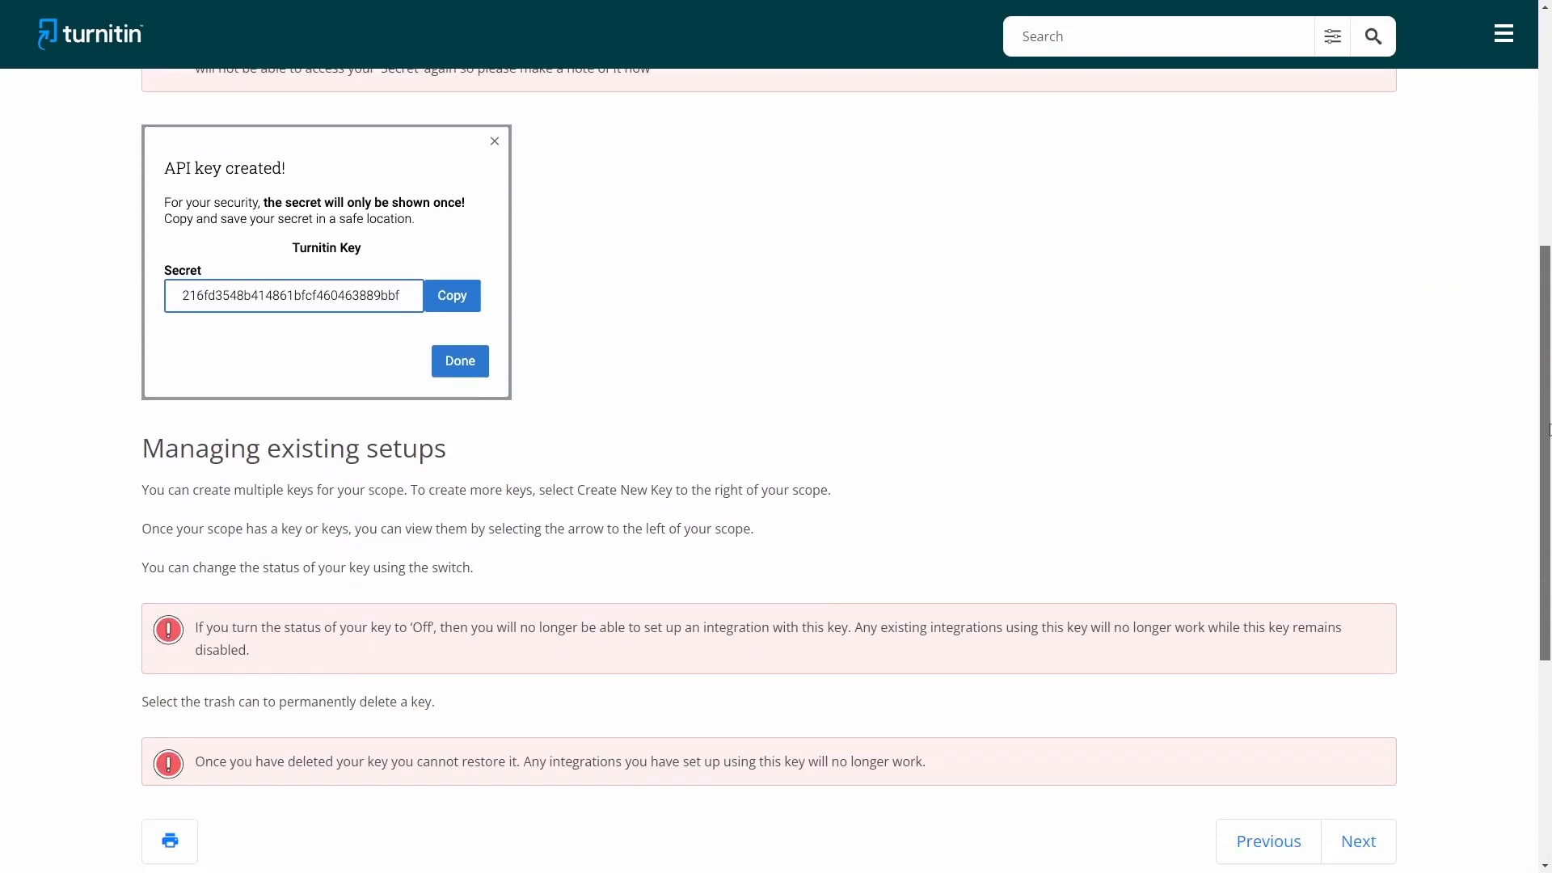
scroll("down", 3)
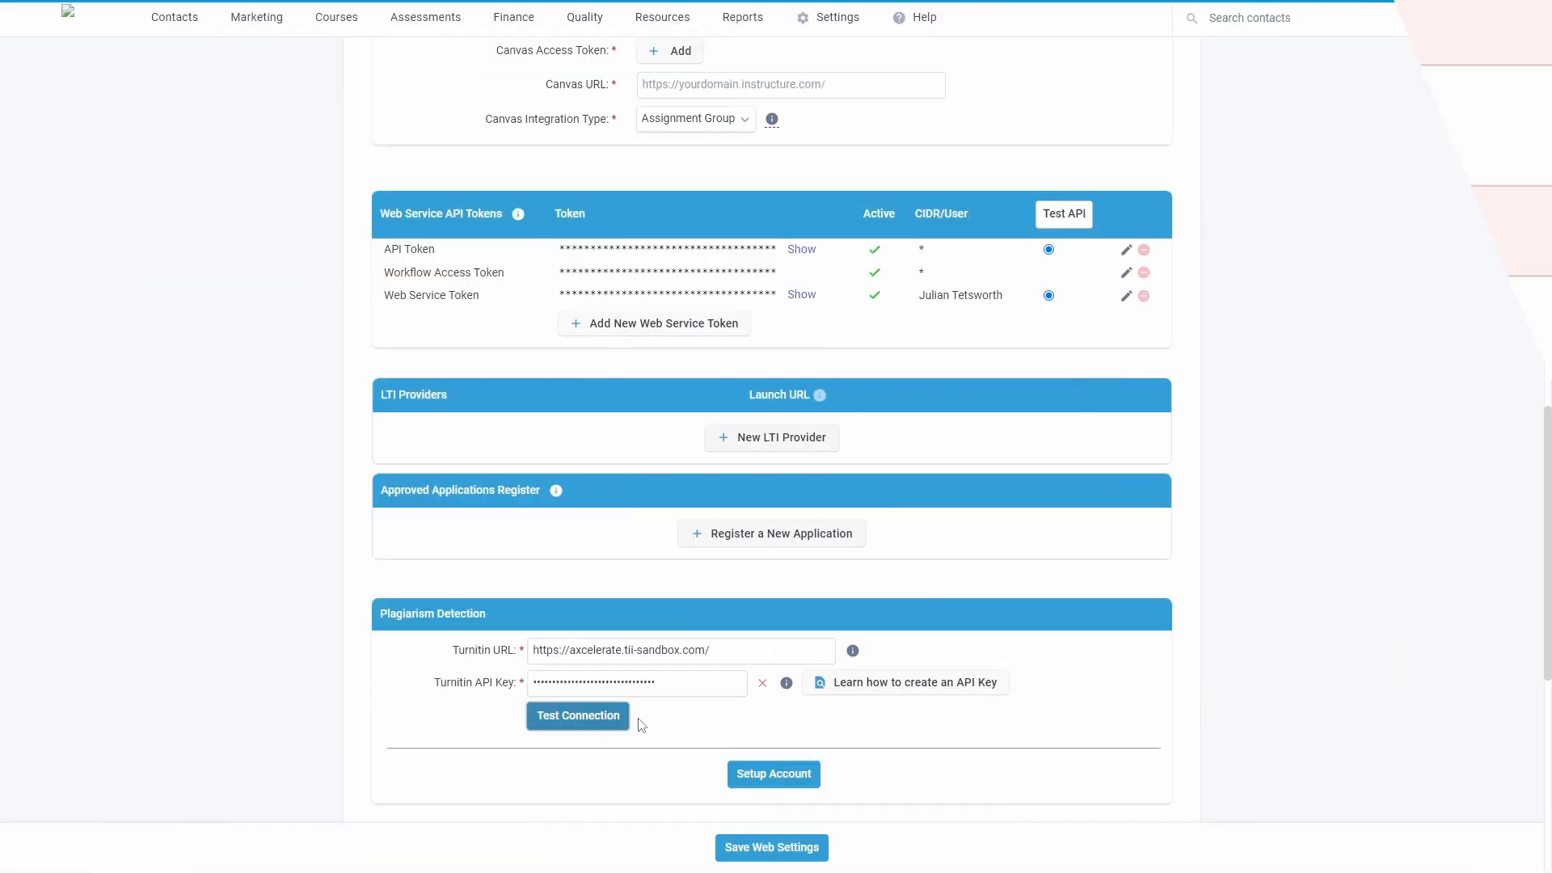
left_click(577, 715)
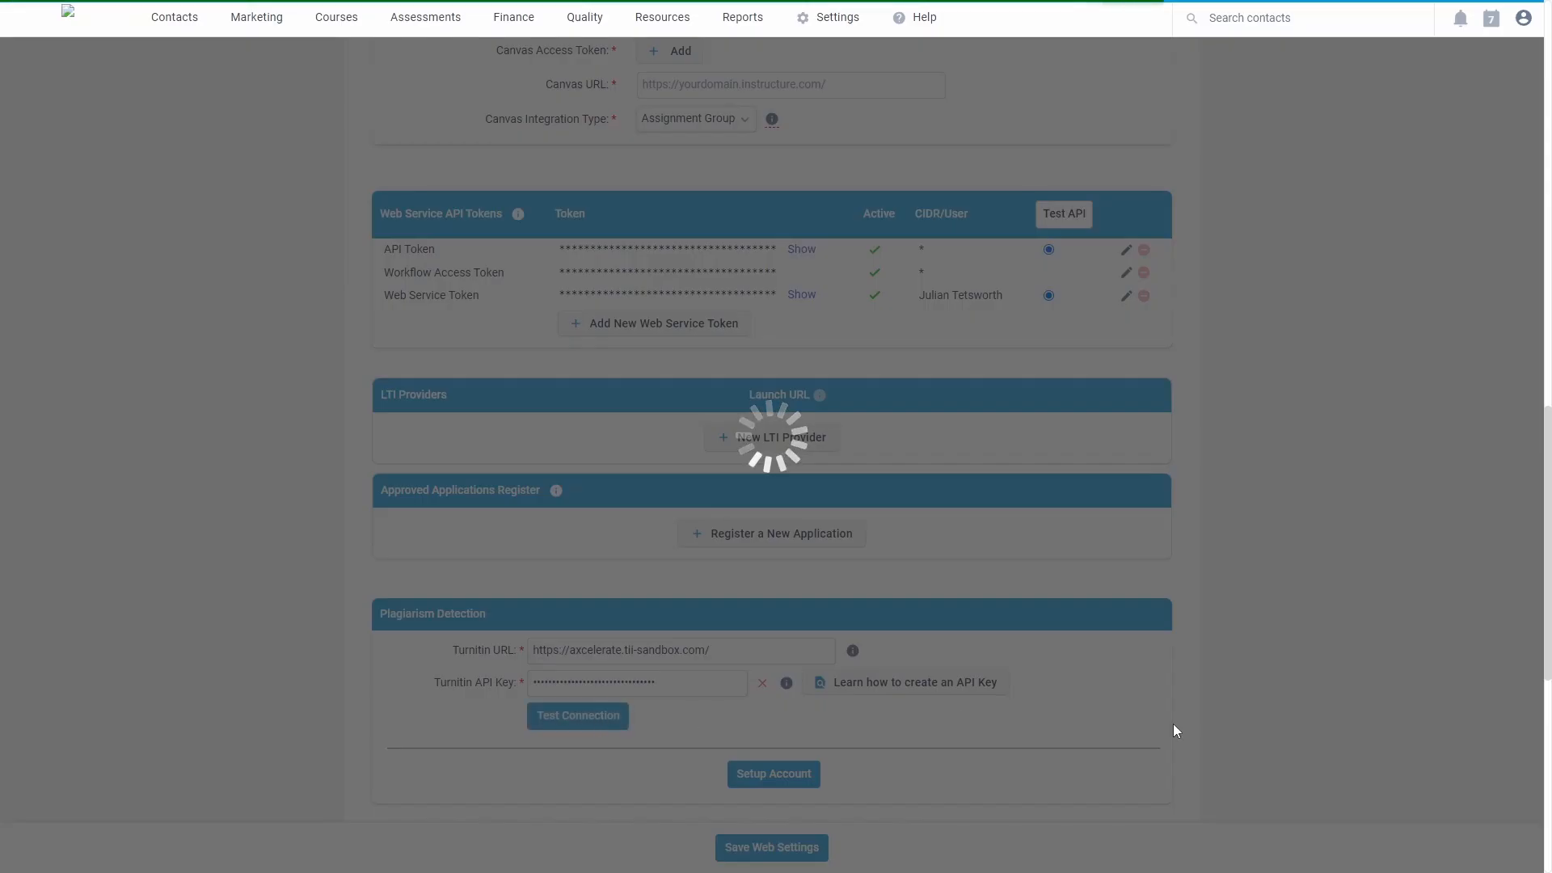
left_click(577, 714)
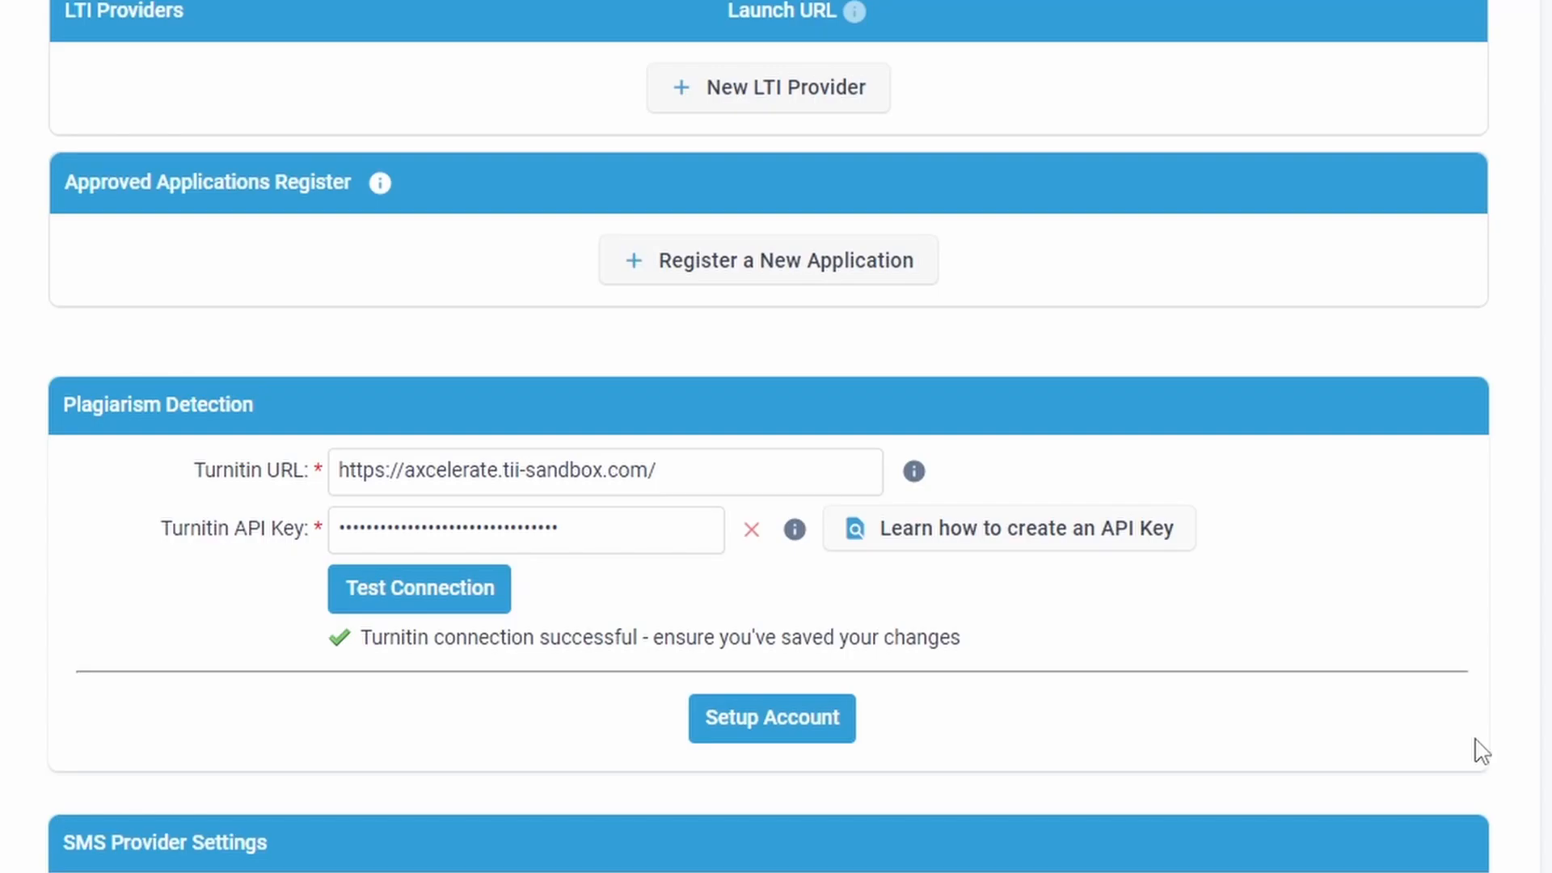
left_click(771, 718)
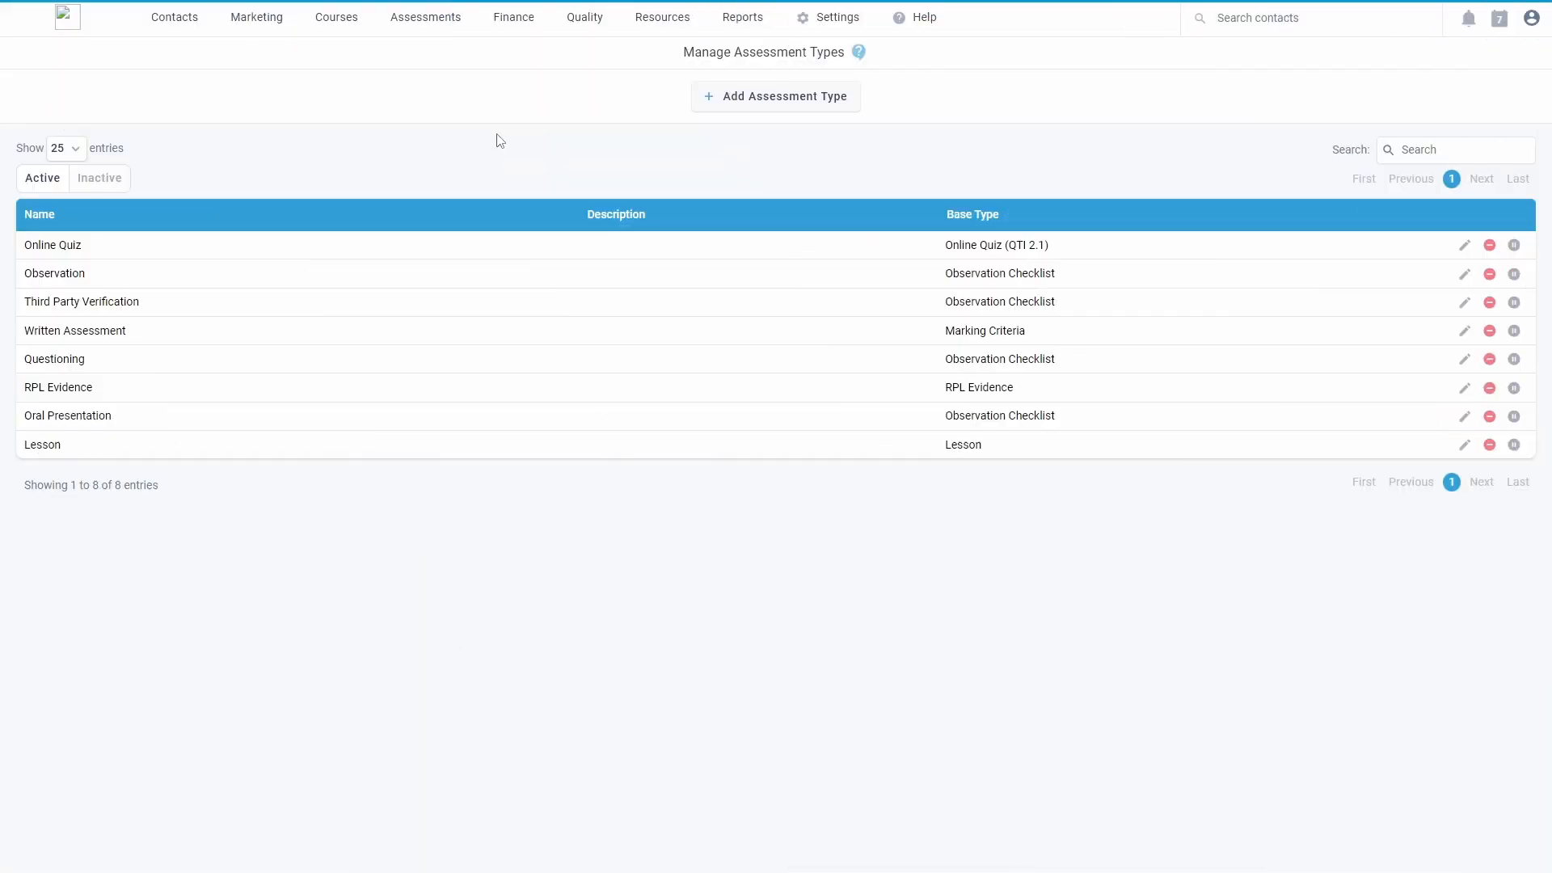
mouse_move(1473, 259)
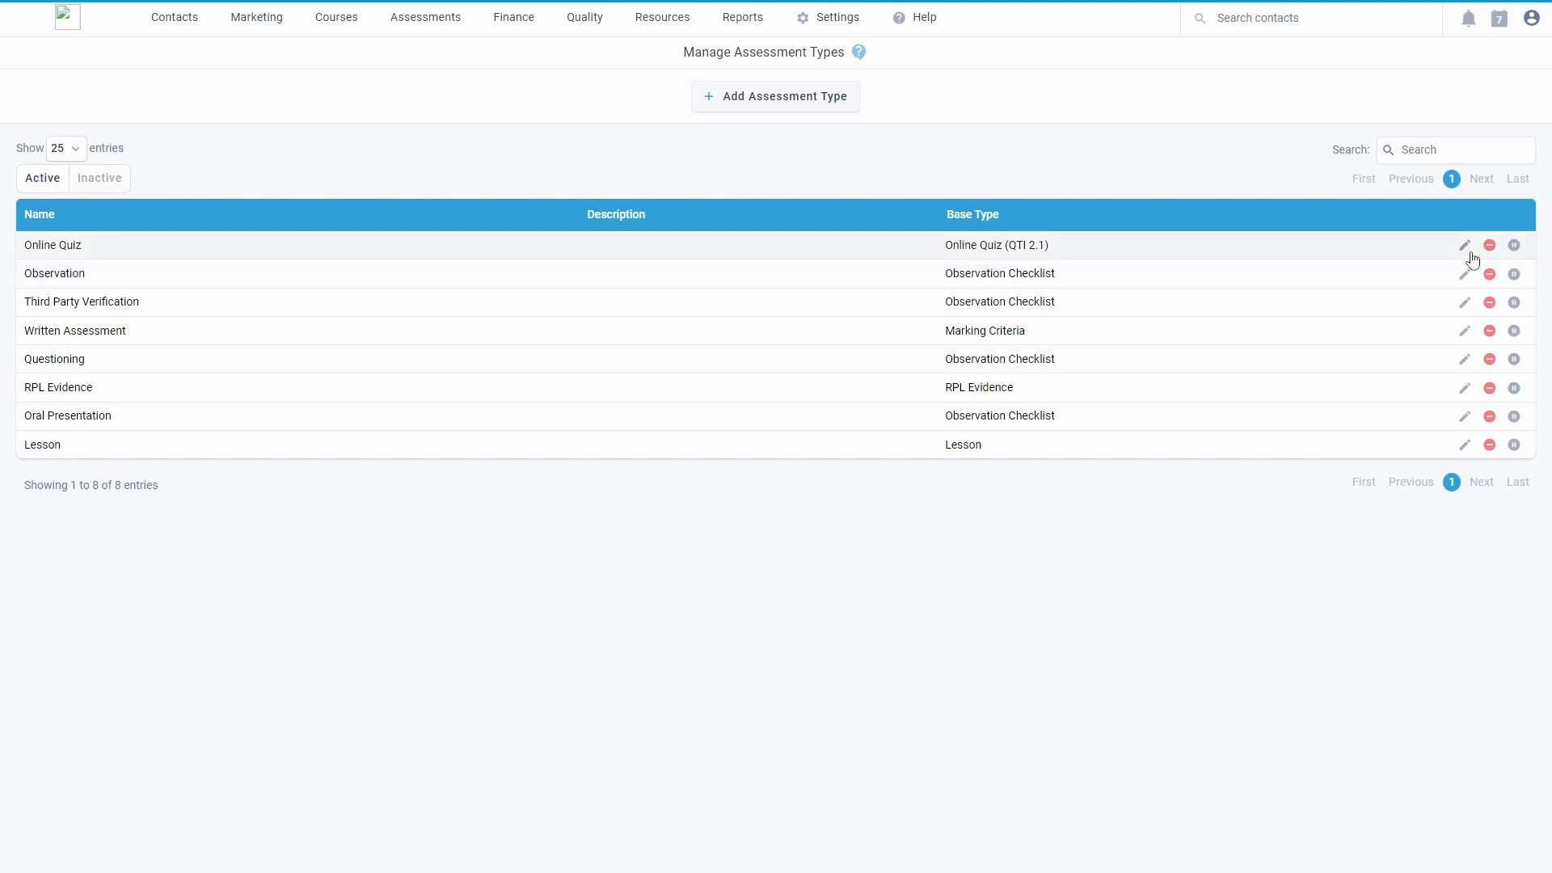
Edit the Online Quiz assessment type and tick Enable Plagiarism Checking
left_click(1464, 244)
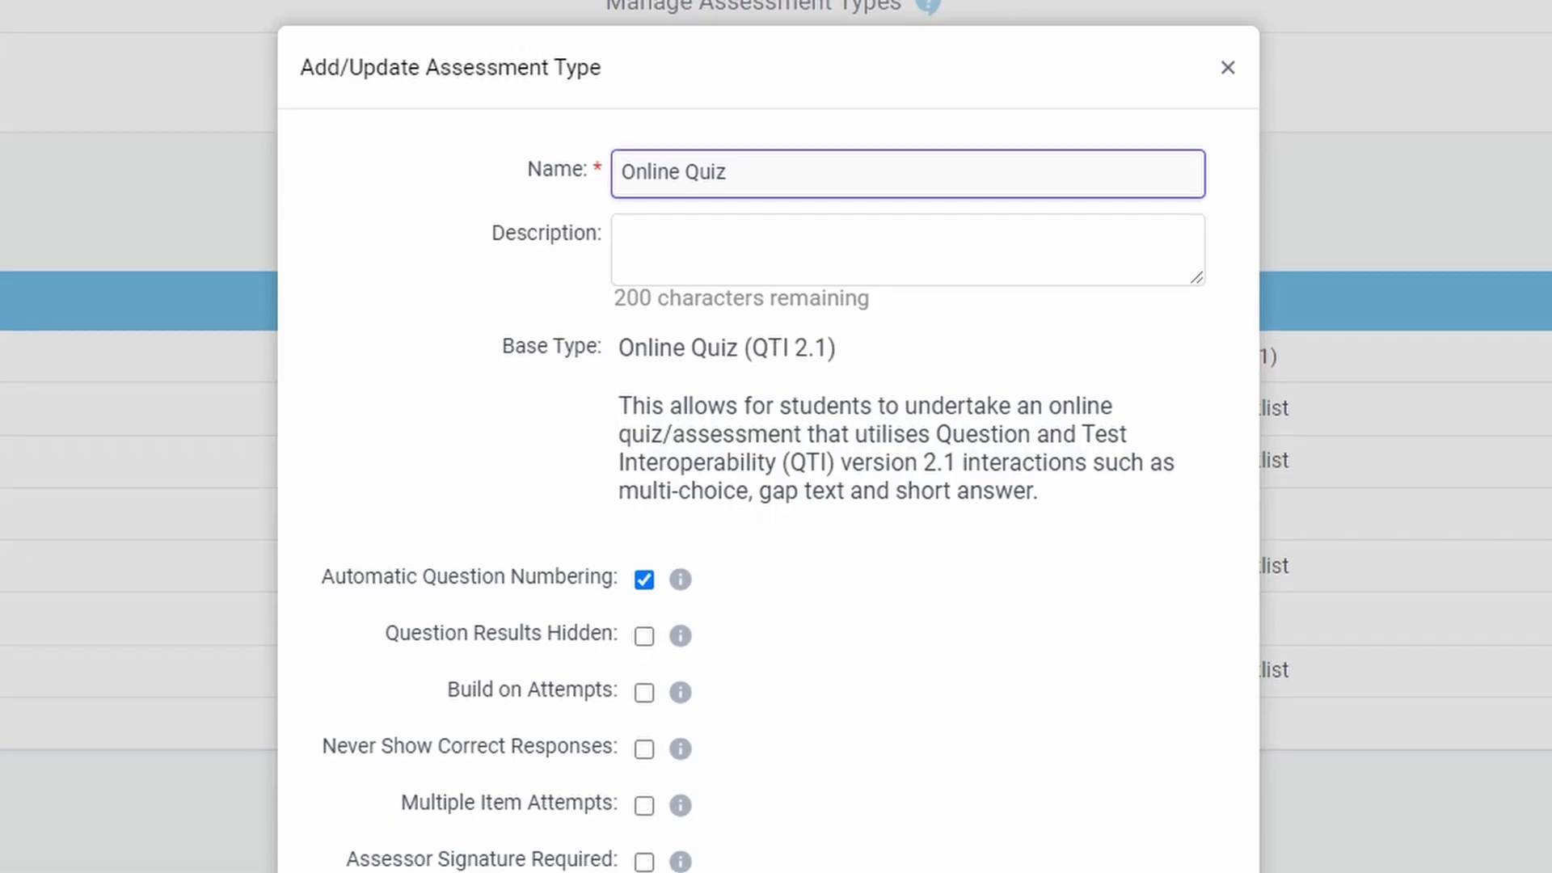
scroll("down", 3)
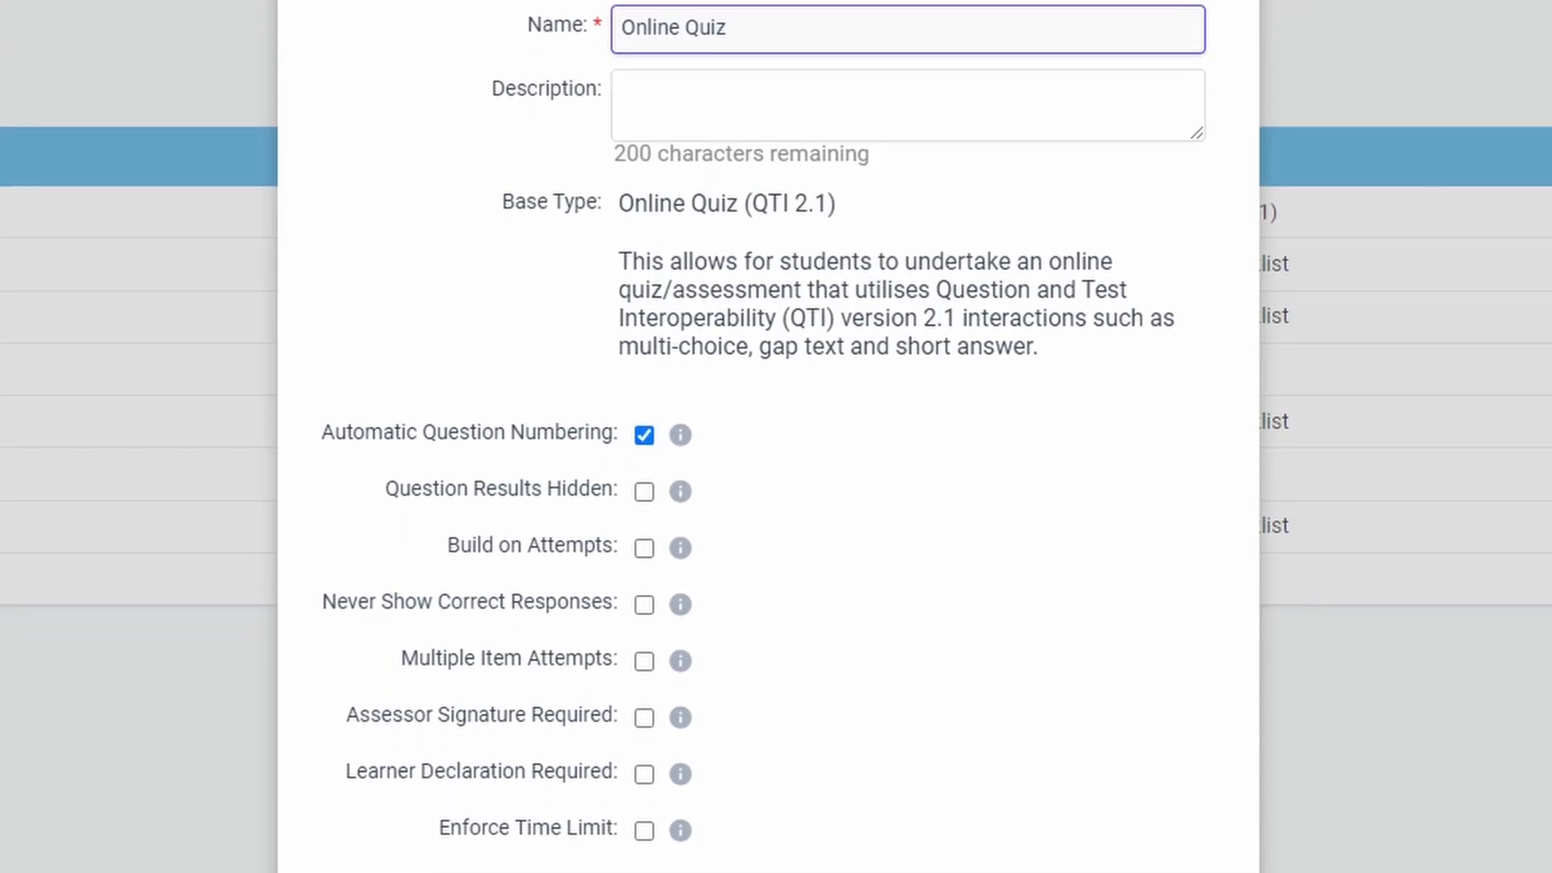
scroll("down", 3)
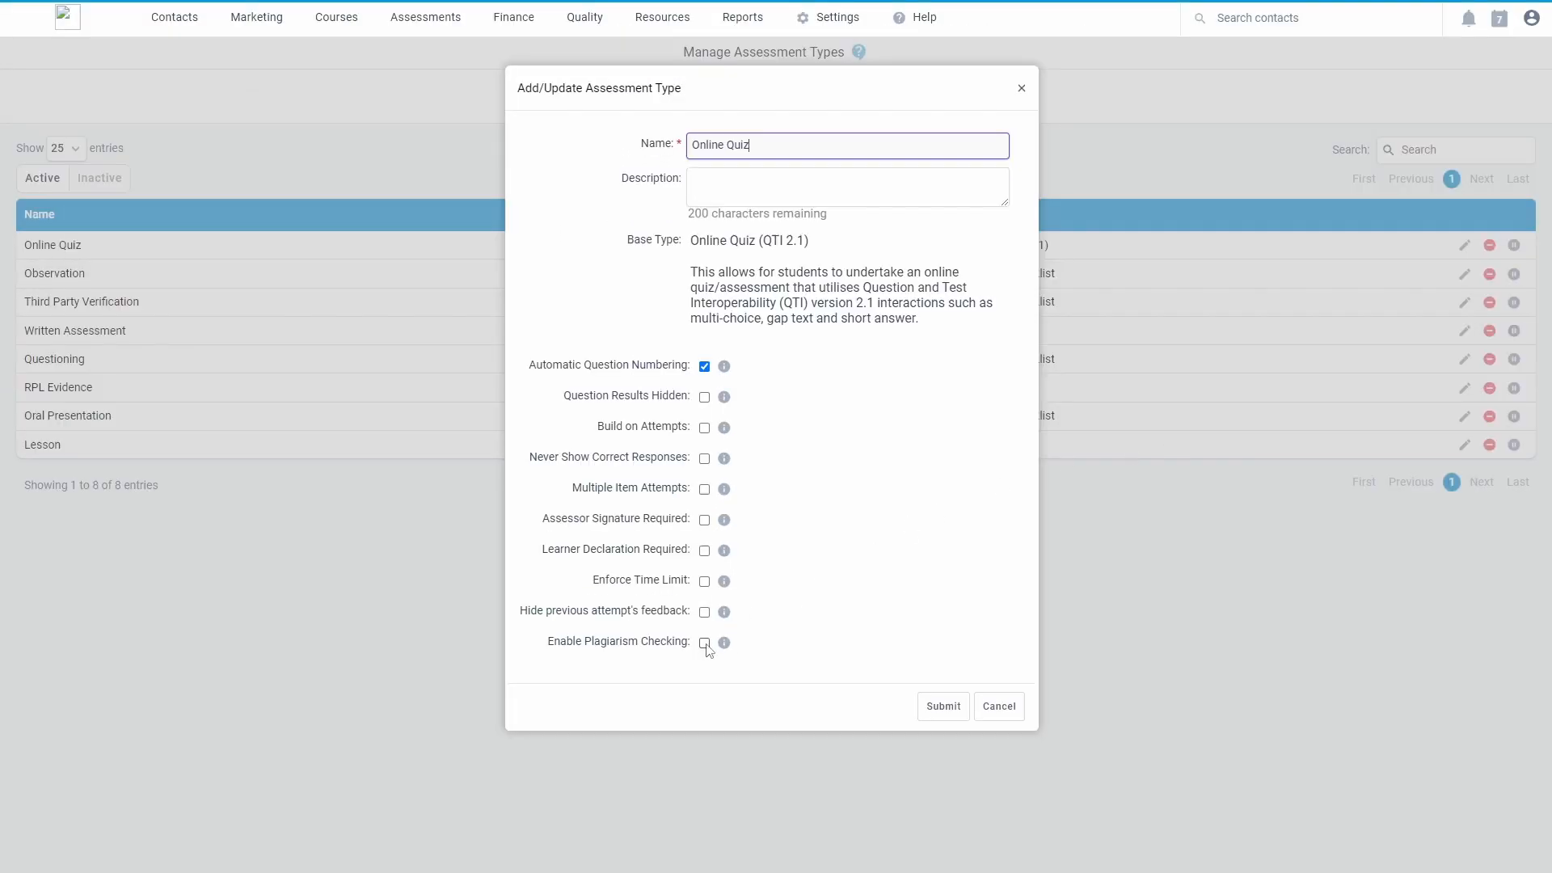
left_click(704, 643)
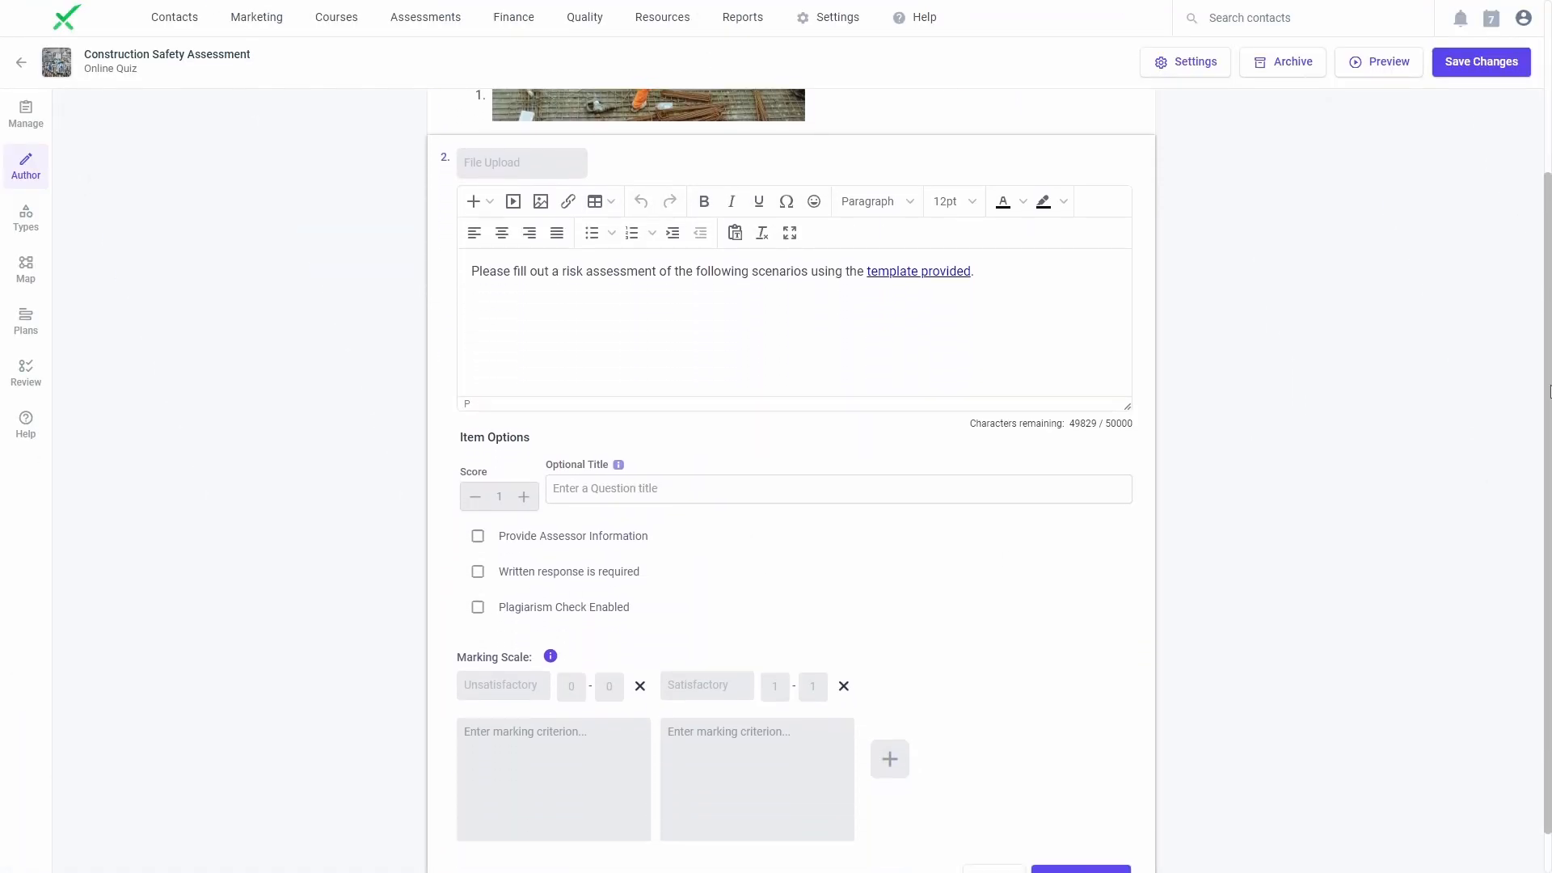
Tick Plagiarism Check Enabled on question 2's file upload and save the question
scroll("down", 3)
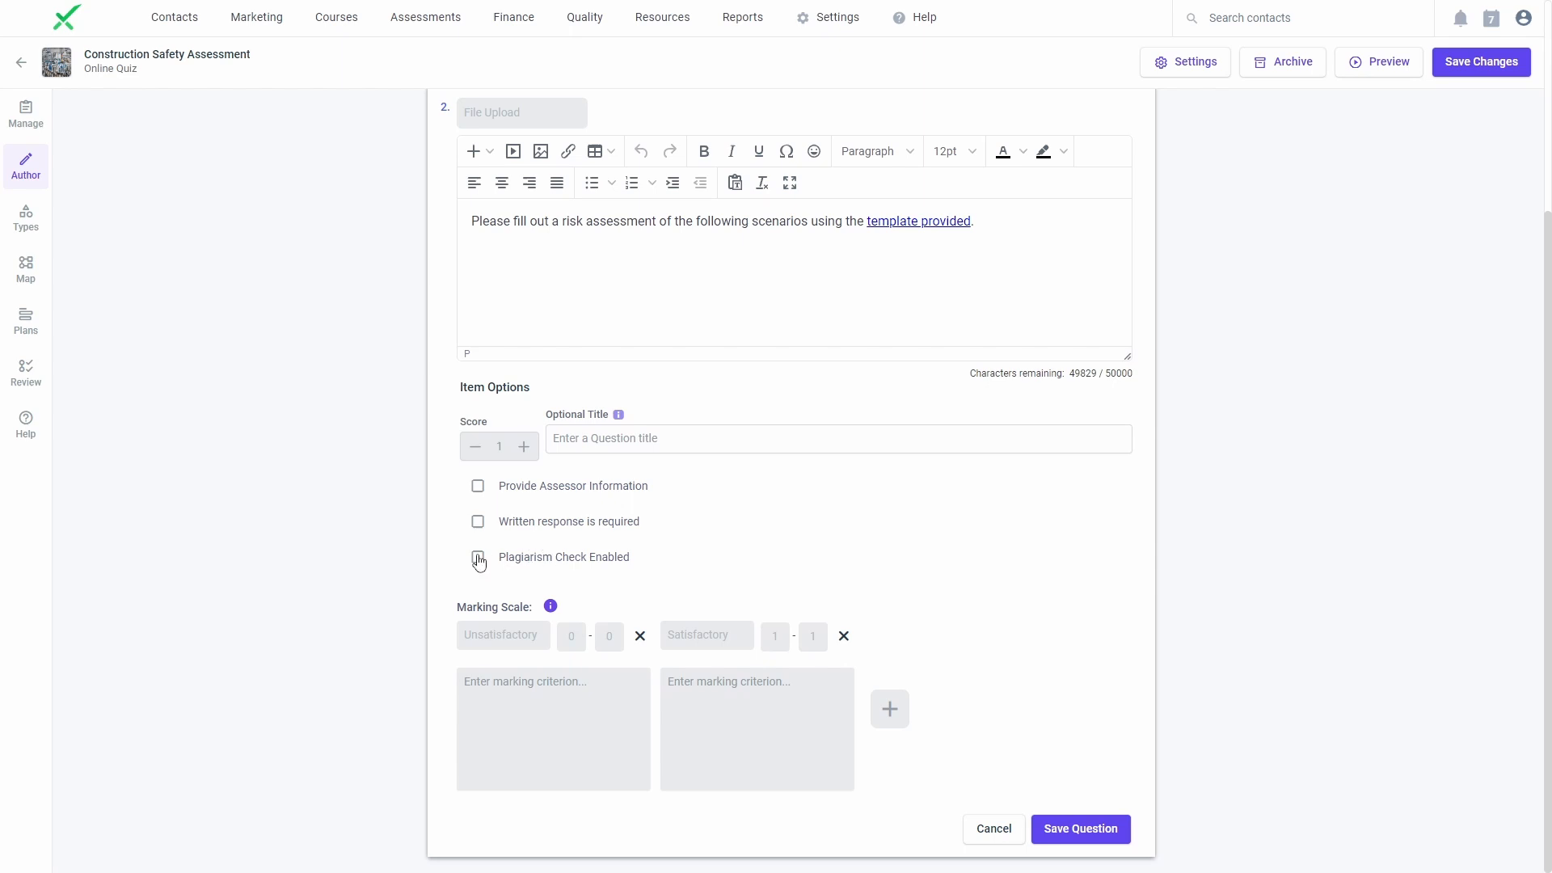
left_click(478, 556)
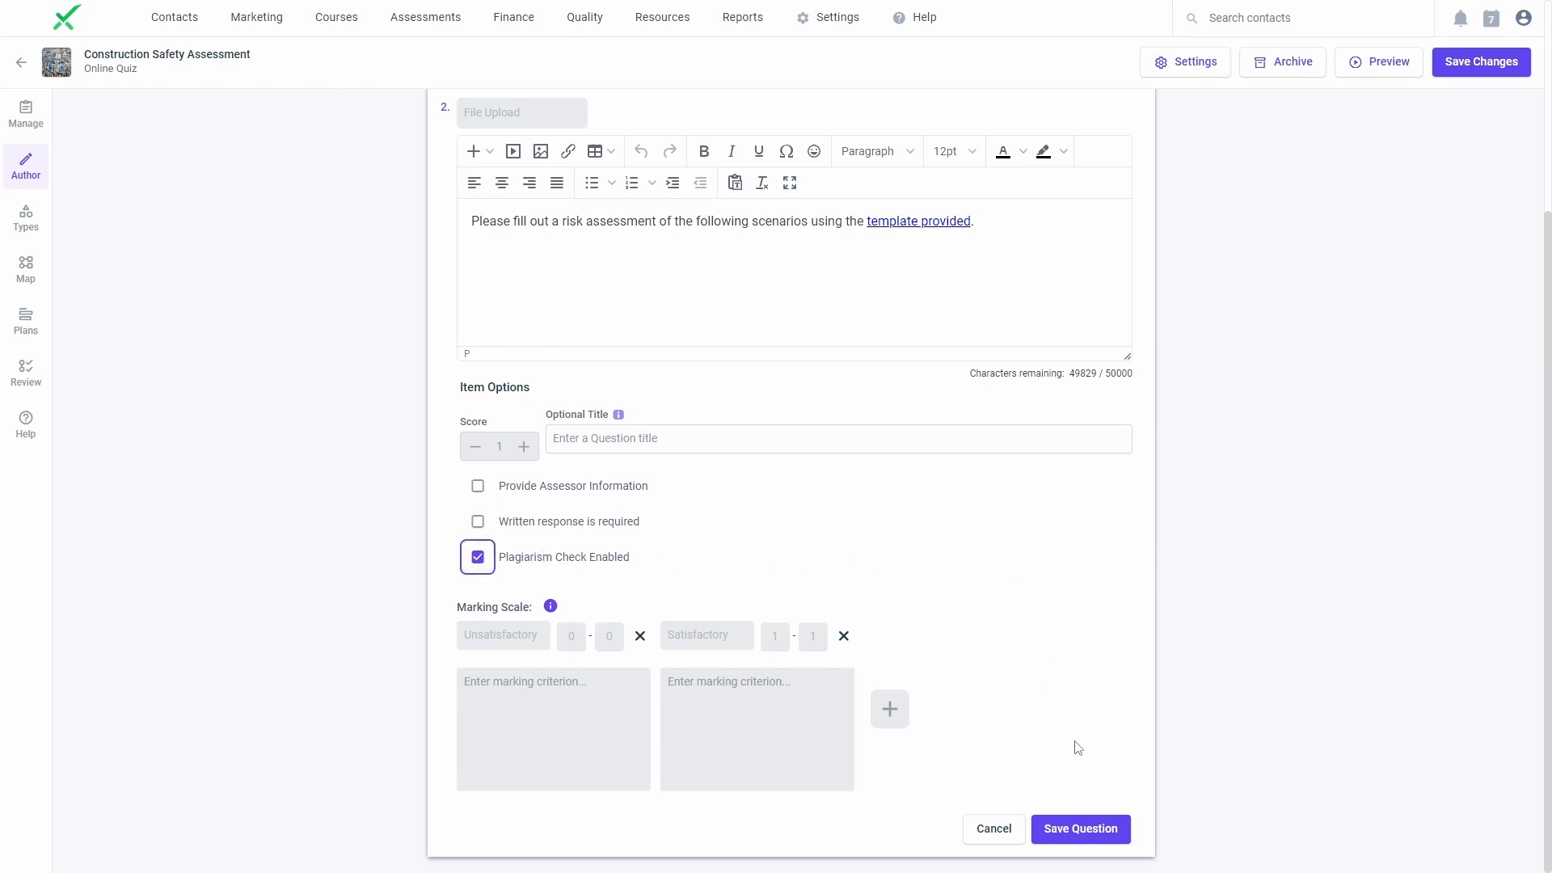
left_click(1078, 828)
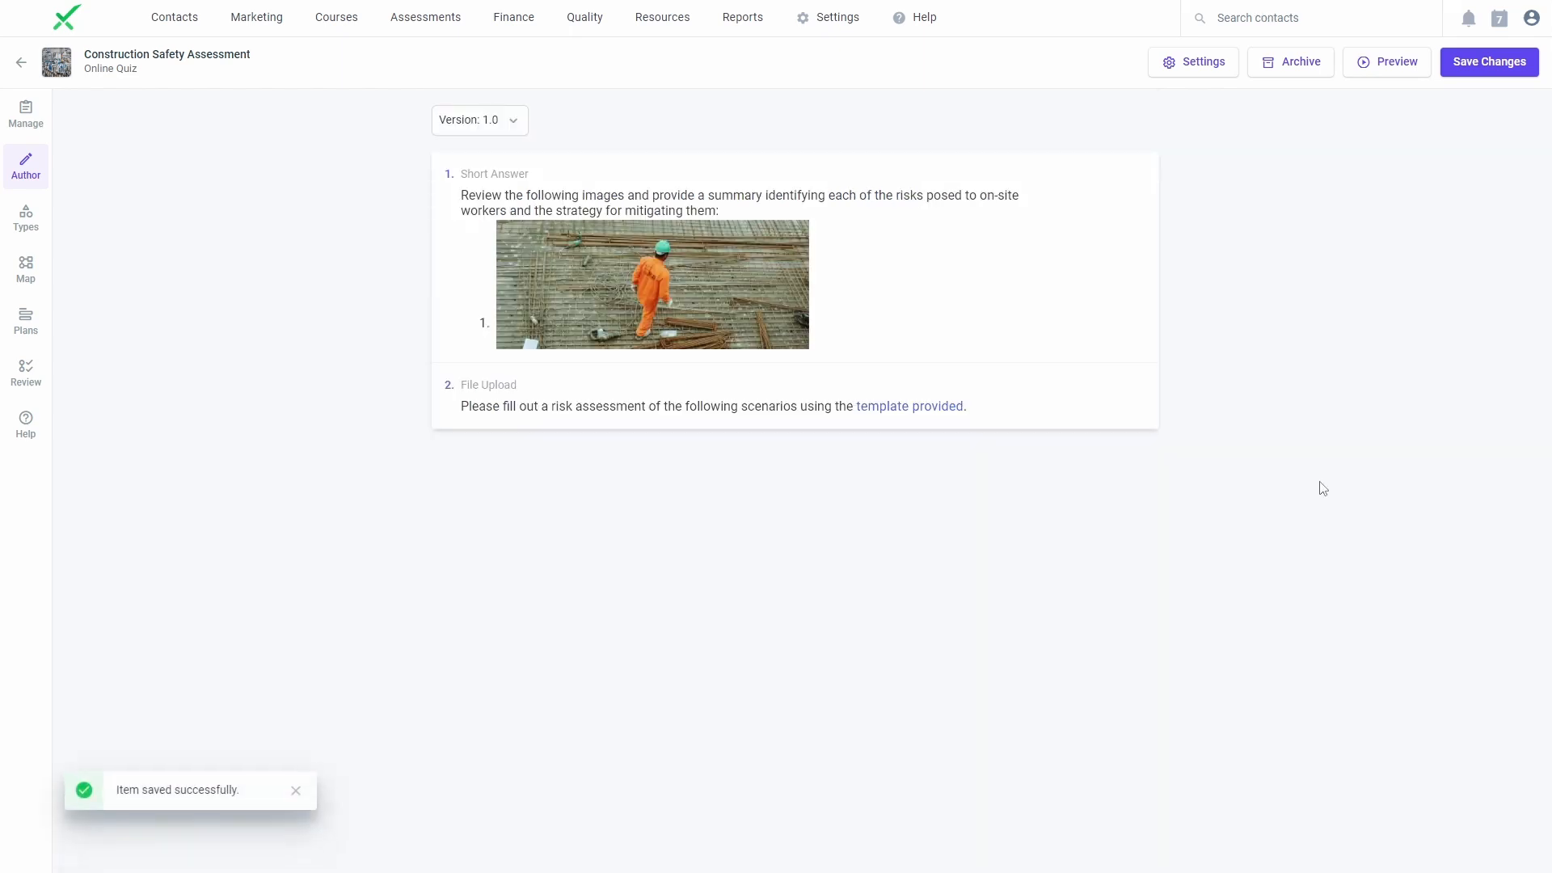
left_click(1387, 62)
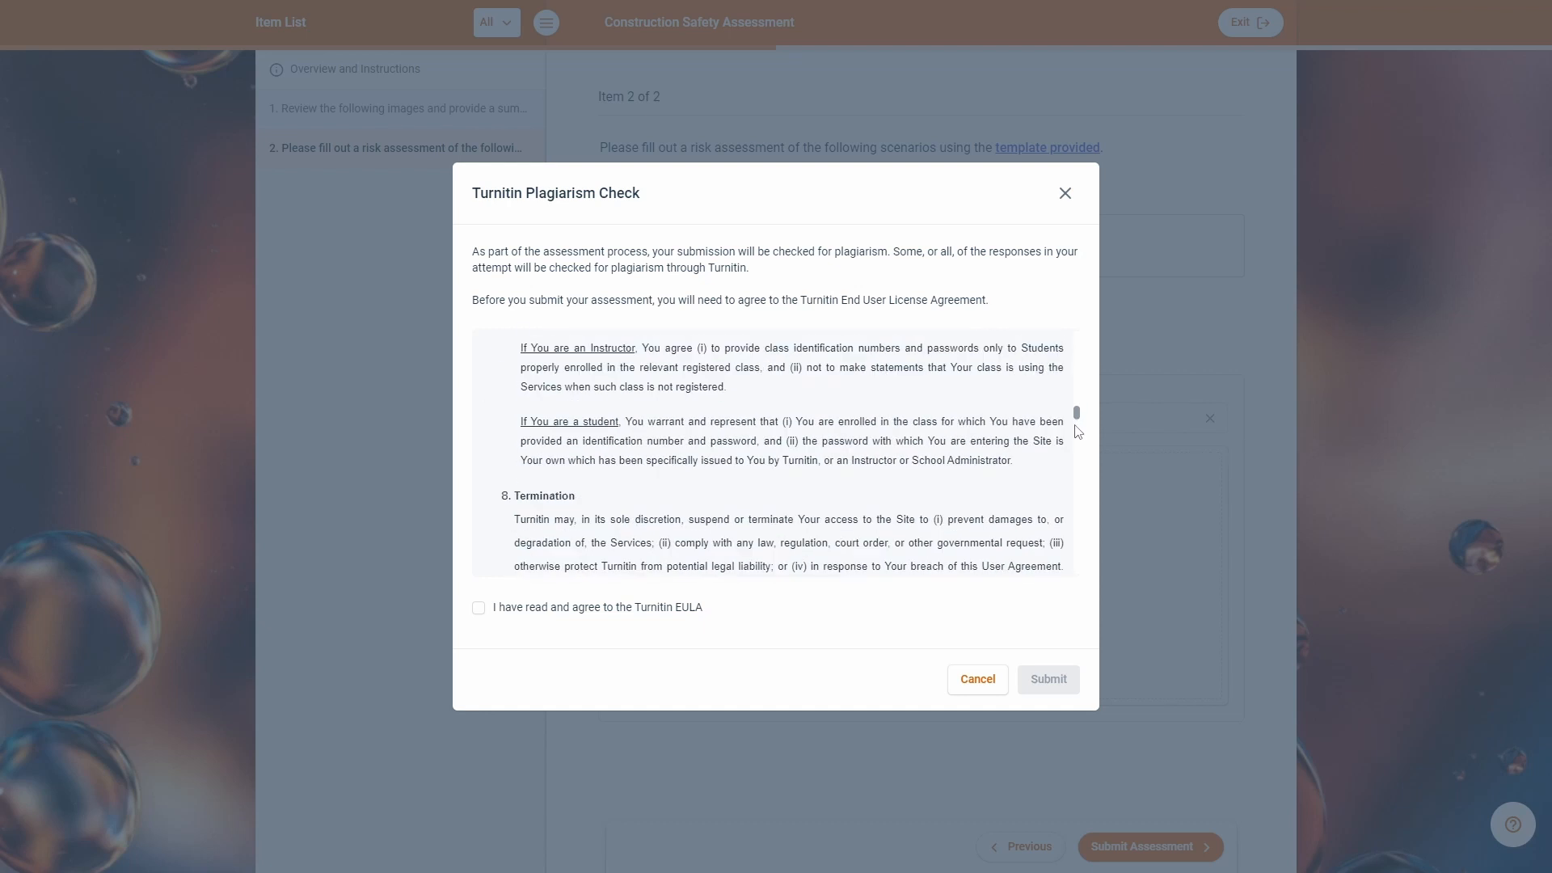
Scroll through the Turnitin plagiarism check agreement in the learner preview
scroll("down", 3)
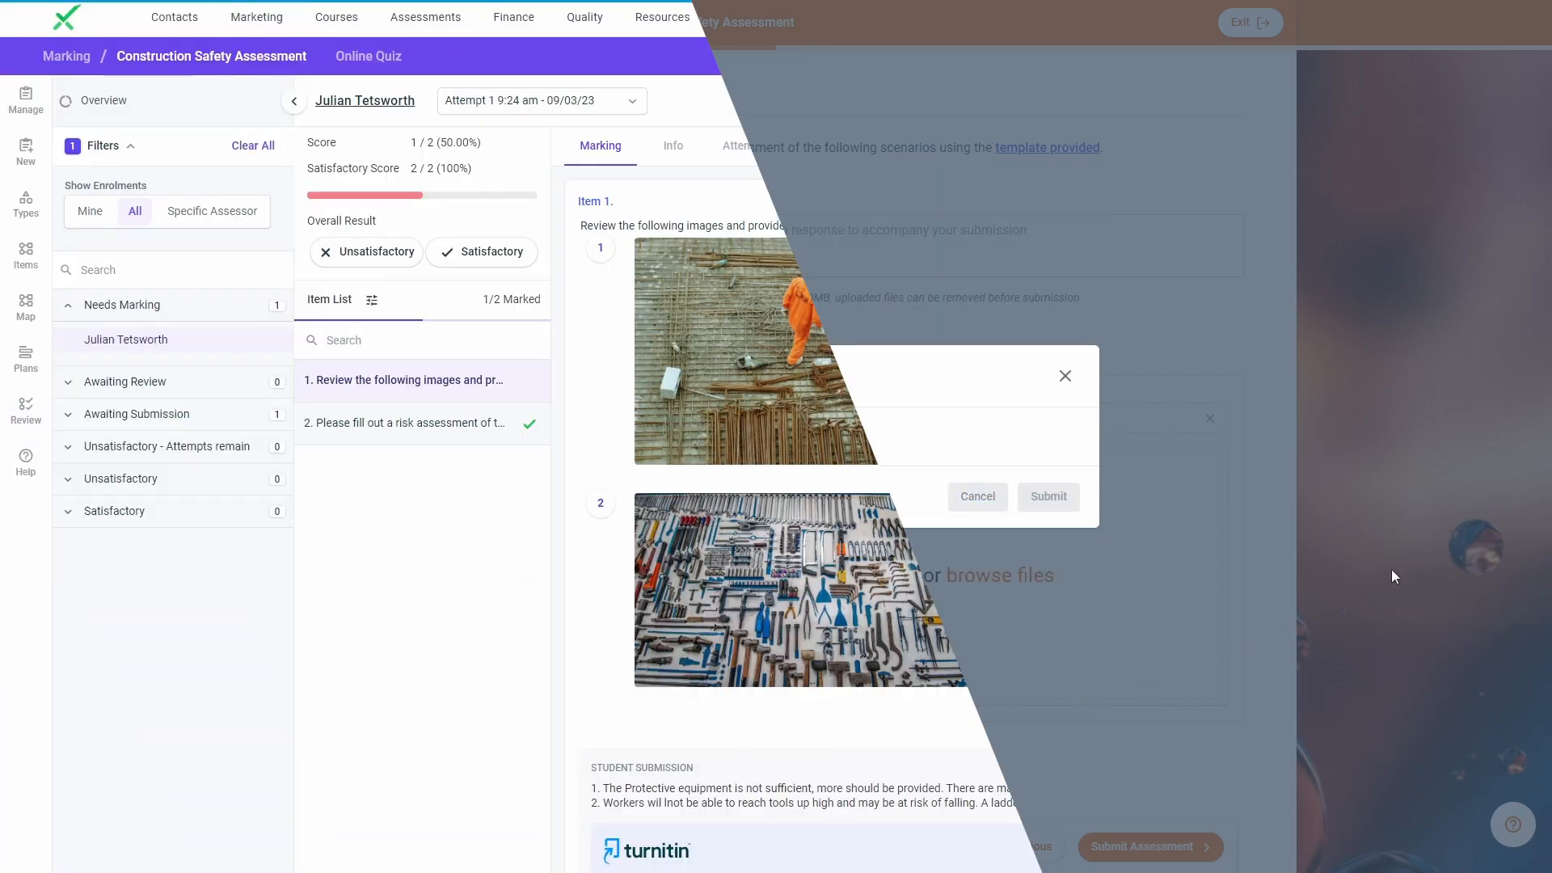
Open the marked submission's Turnitin similarity report showing 21% overall similarity
left_click(974, 496)
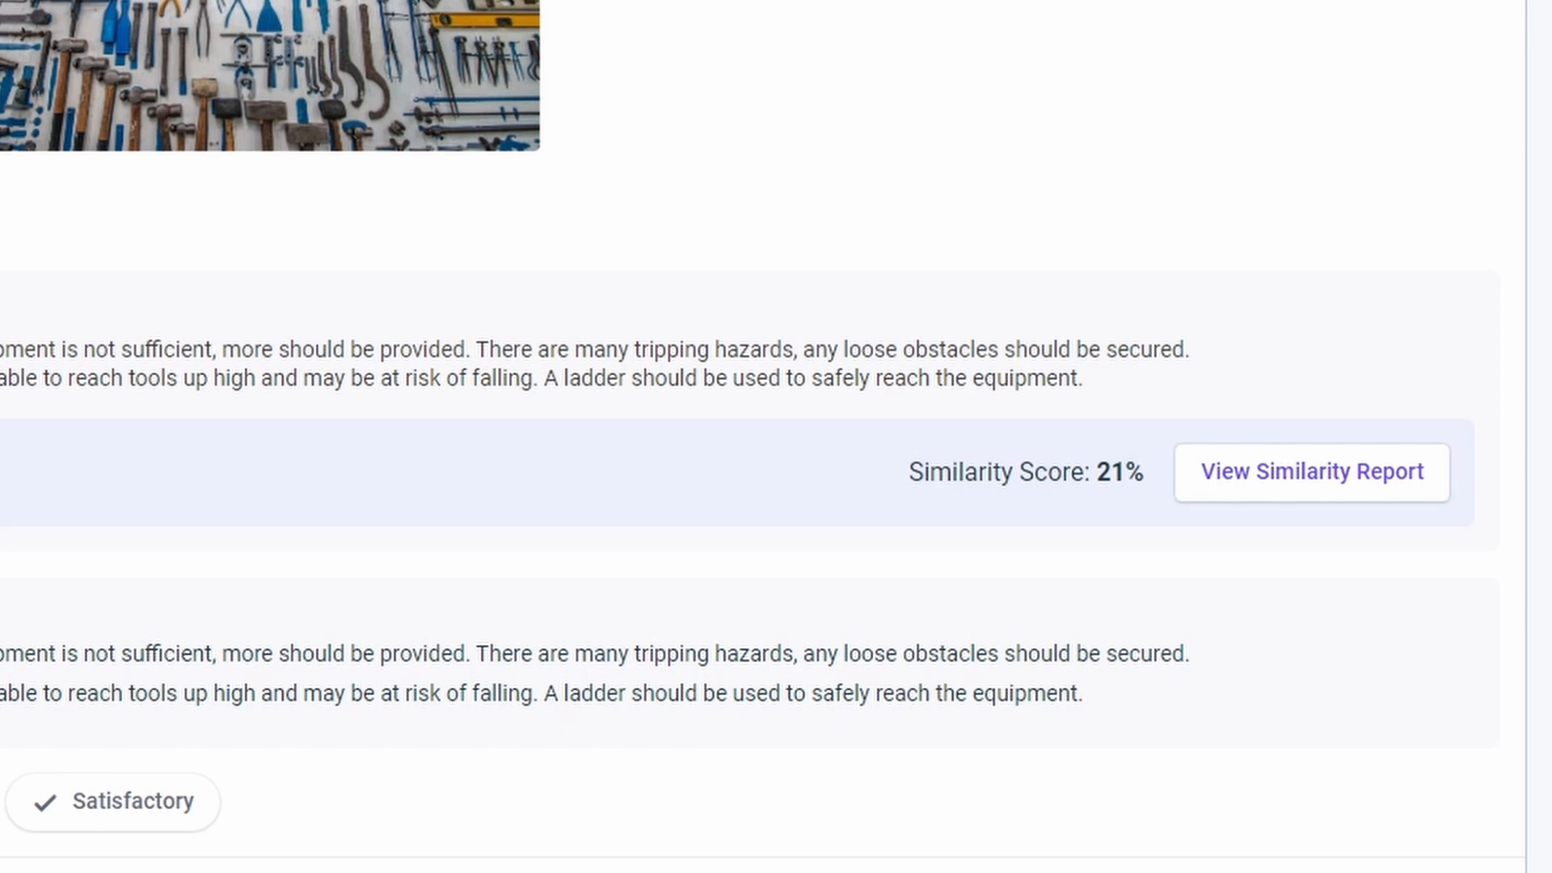
mouse_move(1274, 480)
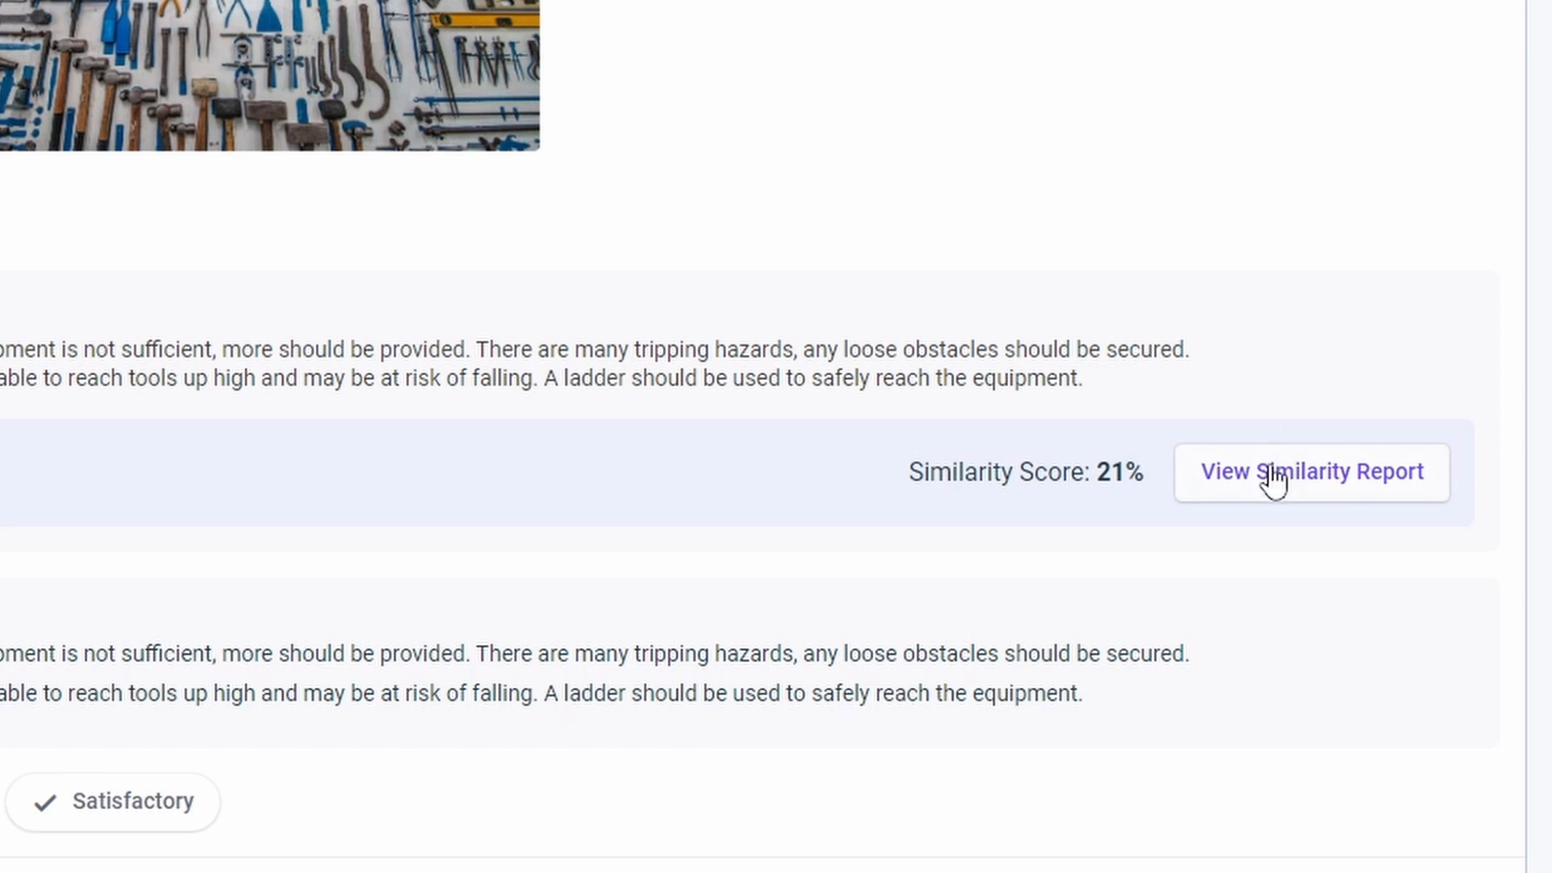
left_click(1310, 471)
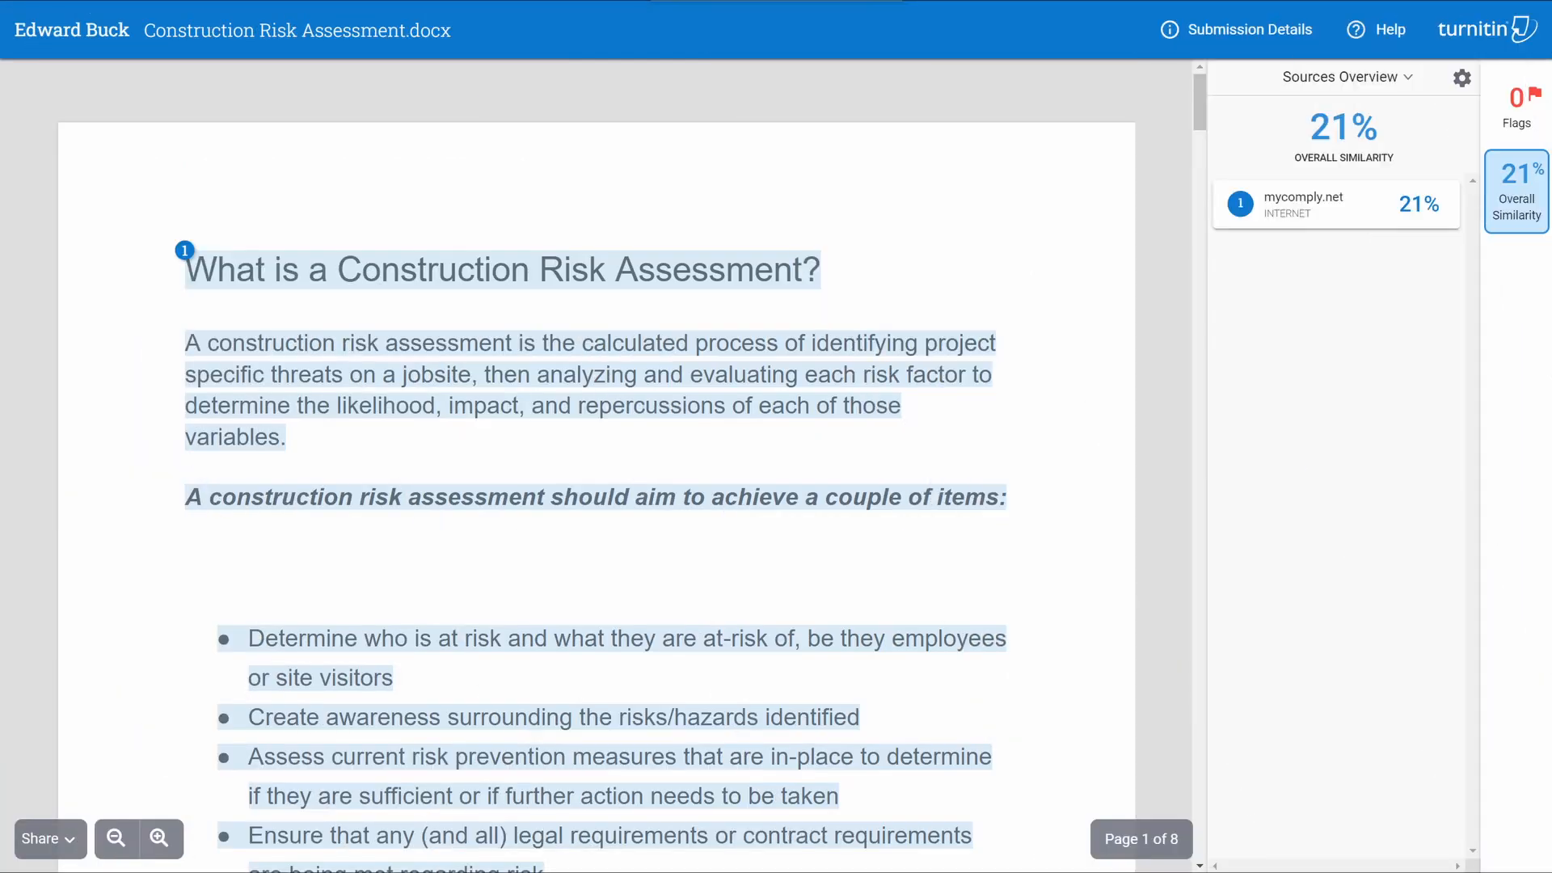